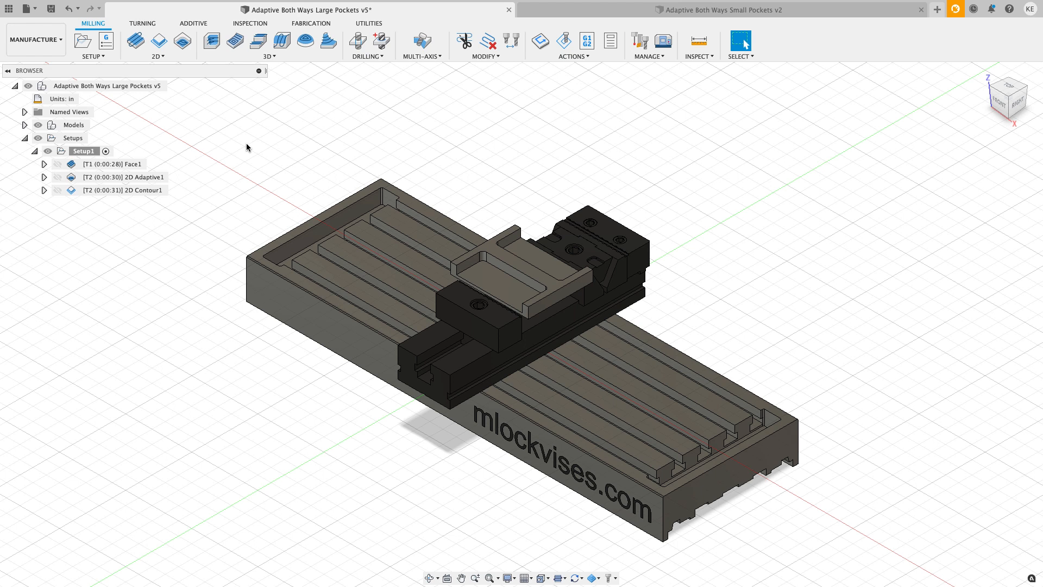
mouse_move(261, 149)
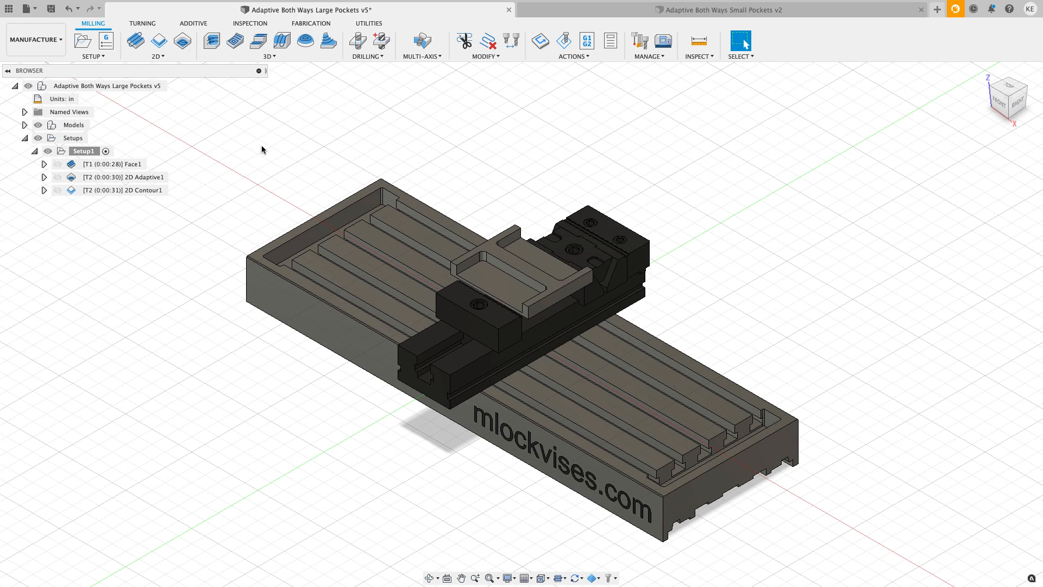
mouse_move(327, 149)
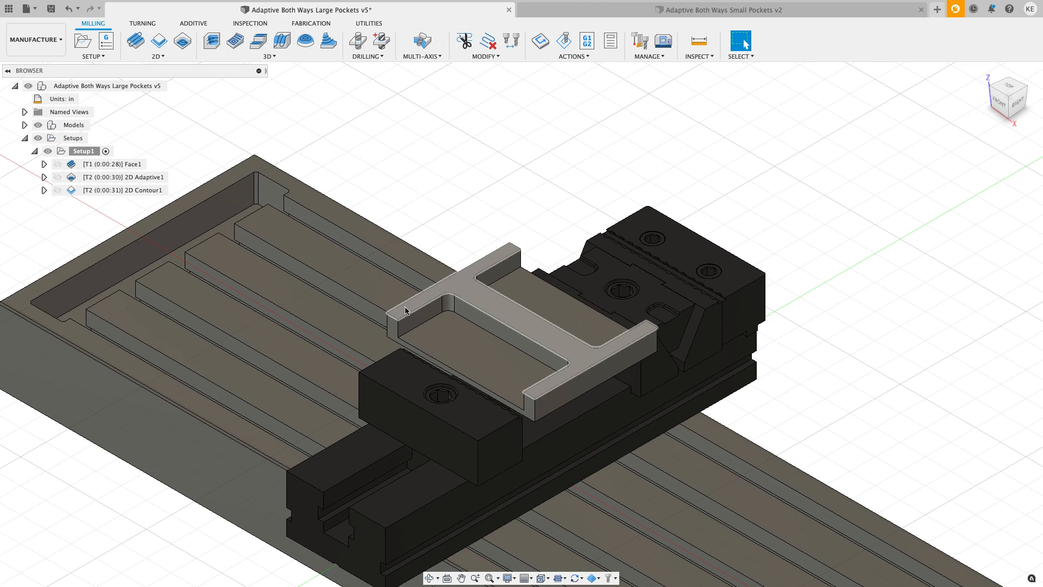
Step: Preview the Face1 and 2D Adaptive1 toolpaths on the large-pocket part, then clear the preview
scroll(down, 3)
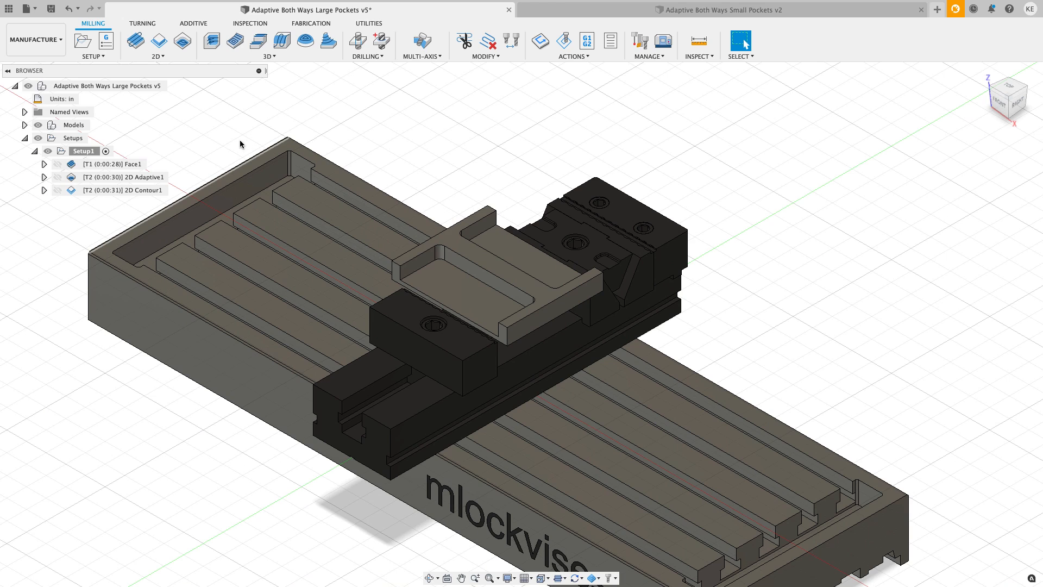
click(115, 163)
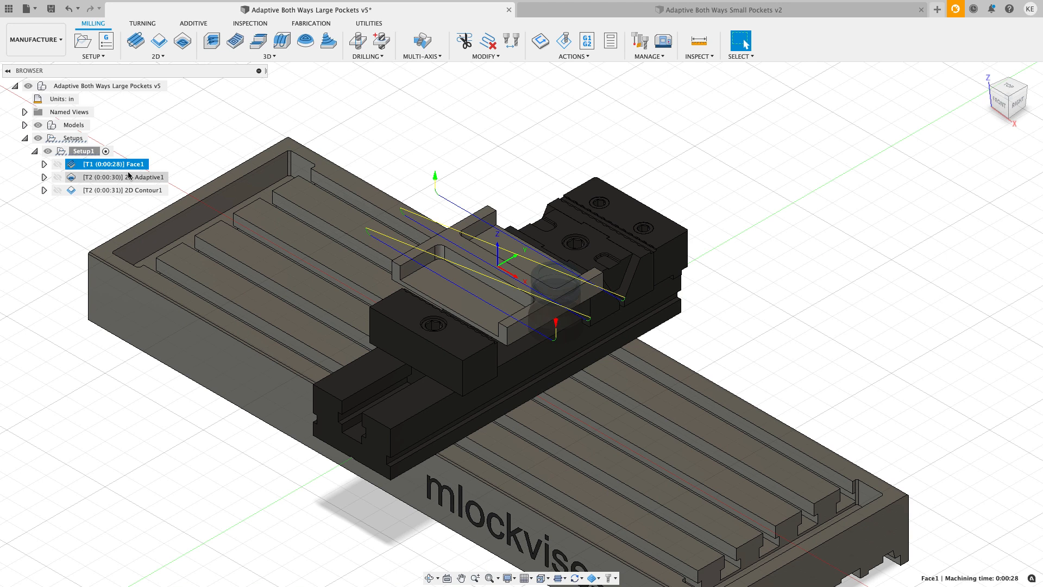
click(123, 176)
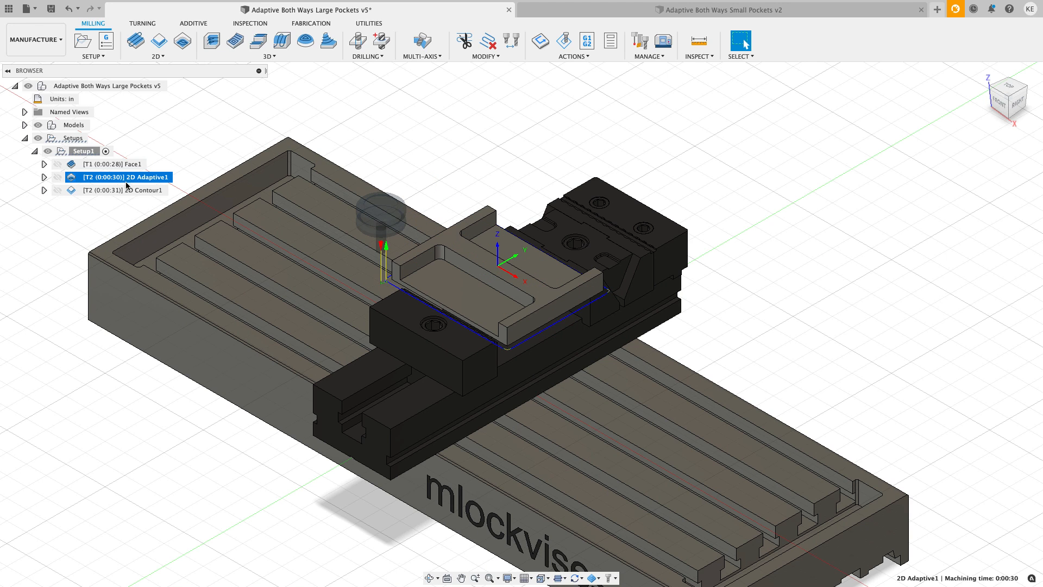
click(123, 189)
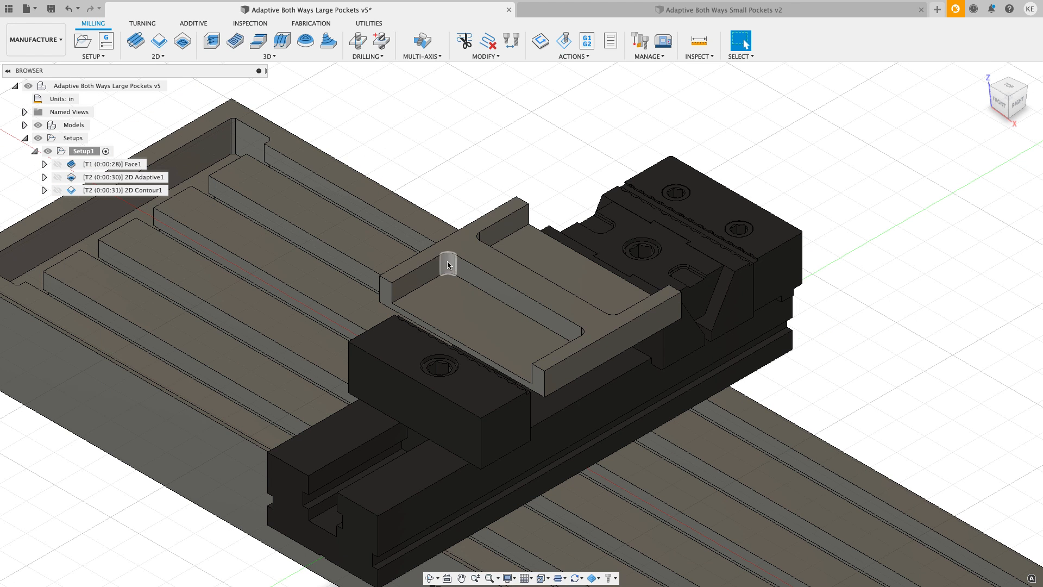
click(565, 349)
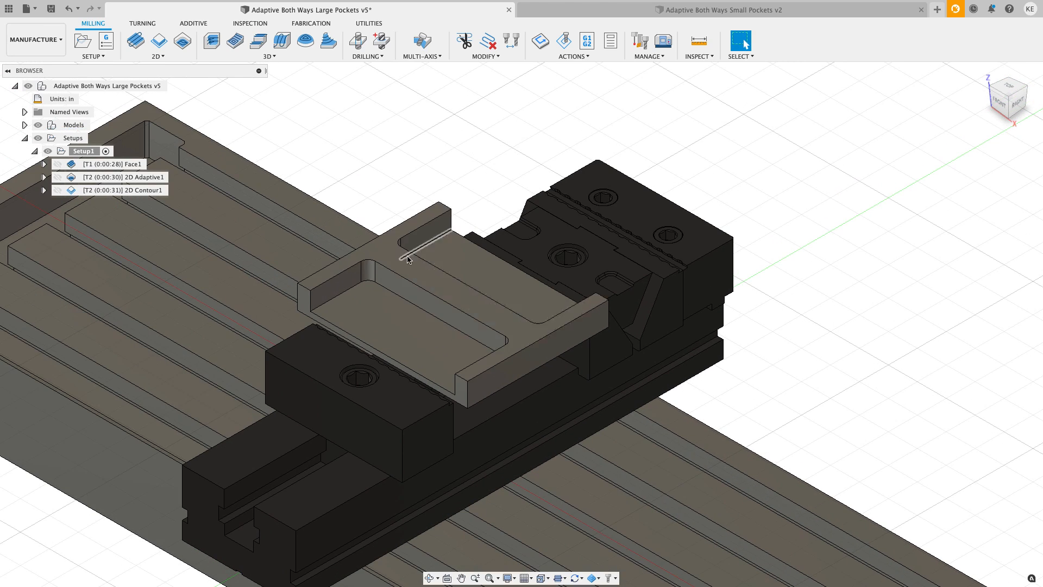
click(376, 276)
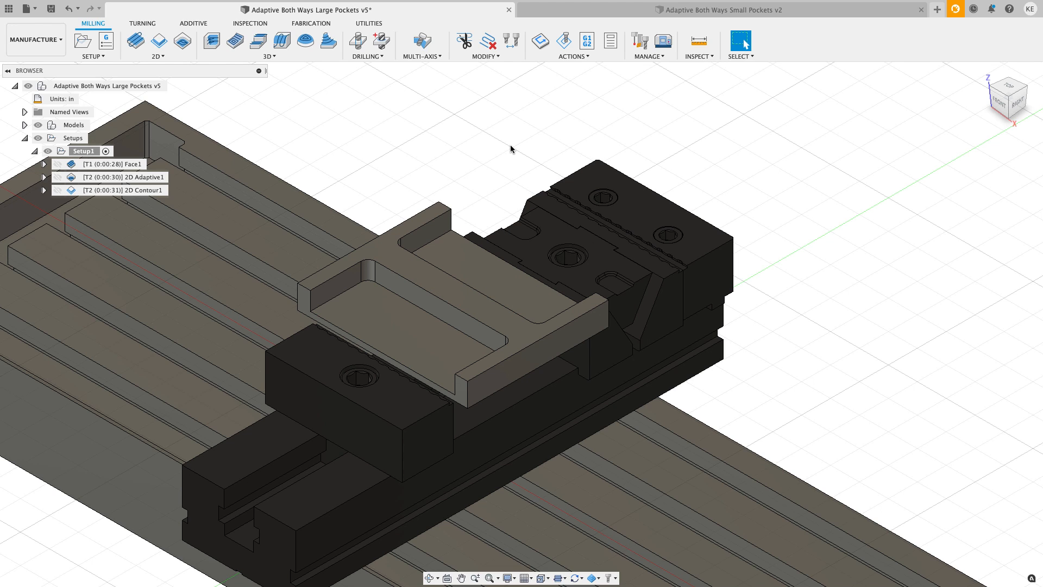
click(419, 330)
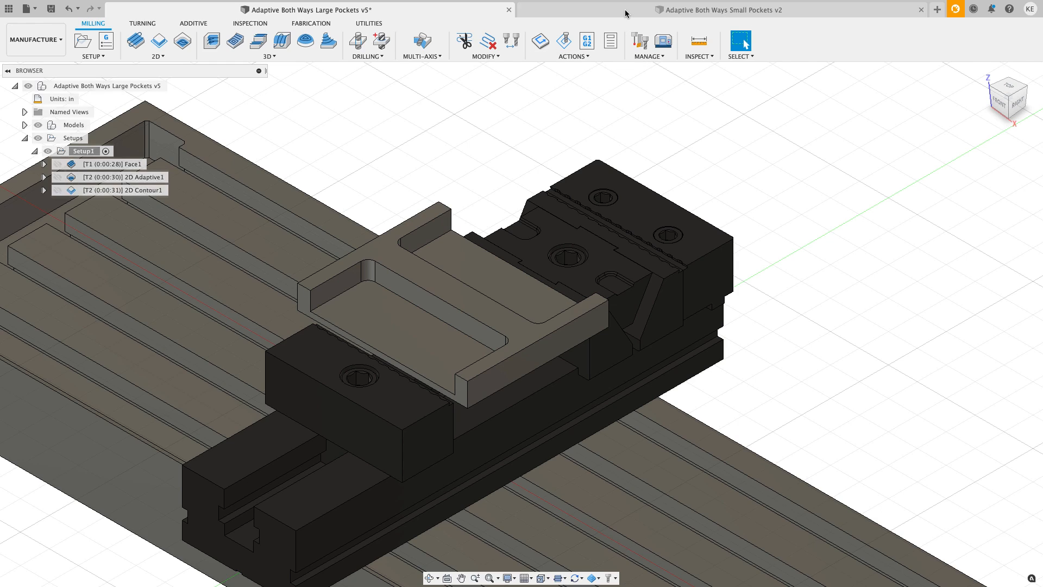
Step: Switch to the small-pocket part and preview the One Way 1/2", 3/4" and 1" toolpaths
click(719, 9)
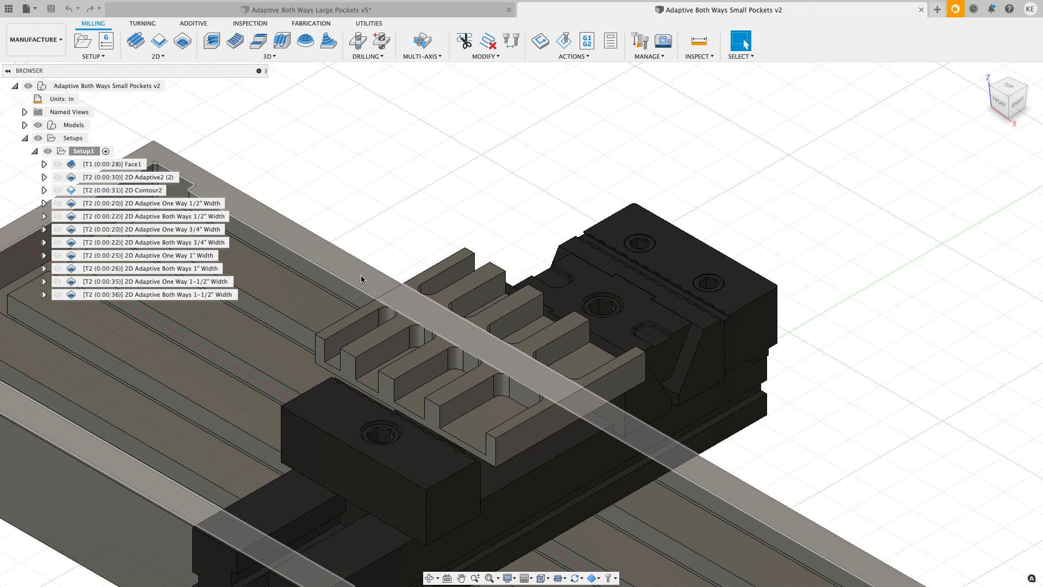
click(145, 203)
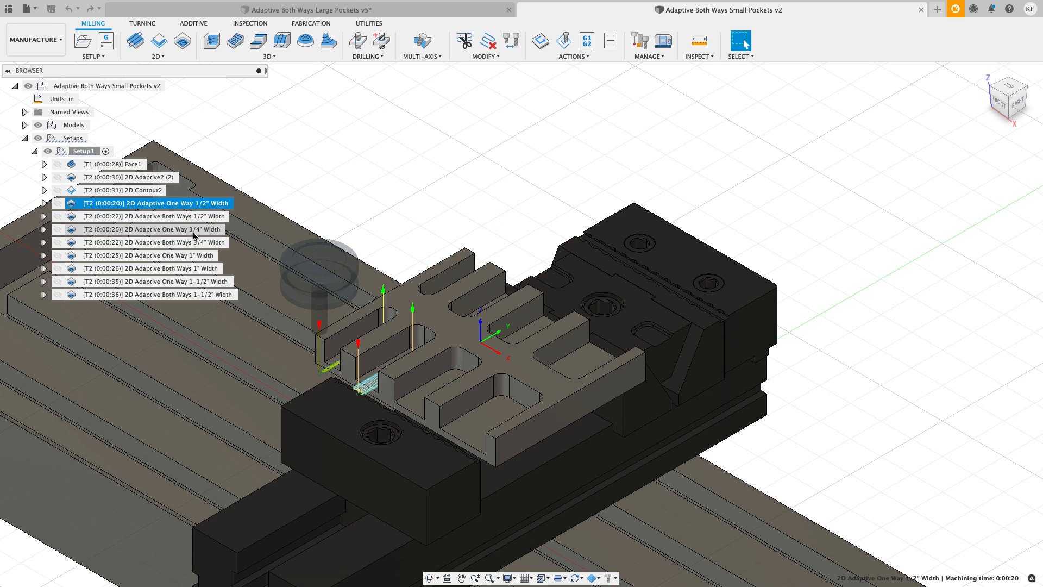
click(151, 229)
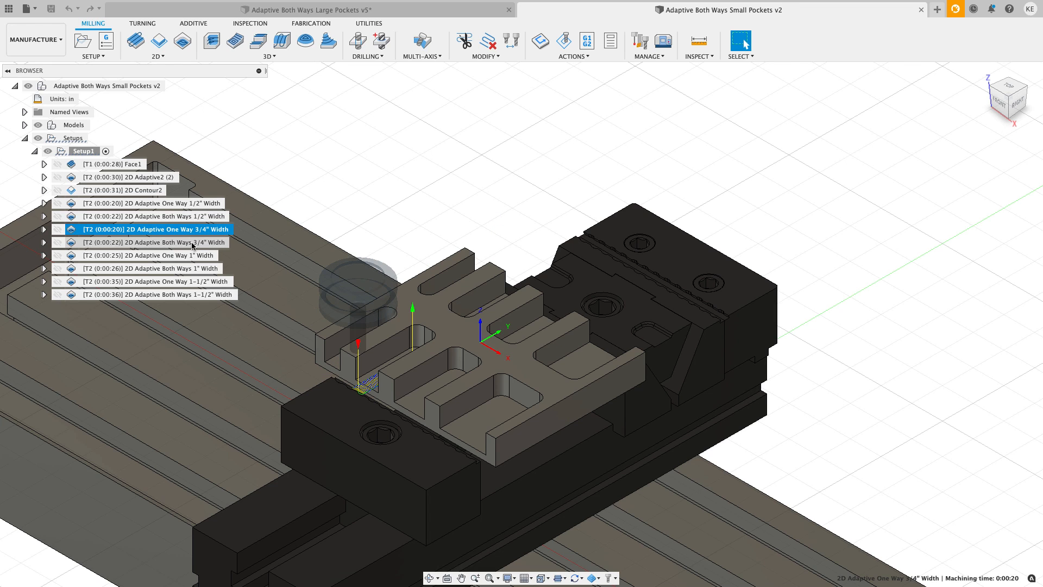
click(150, 254)
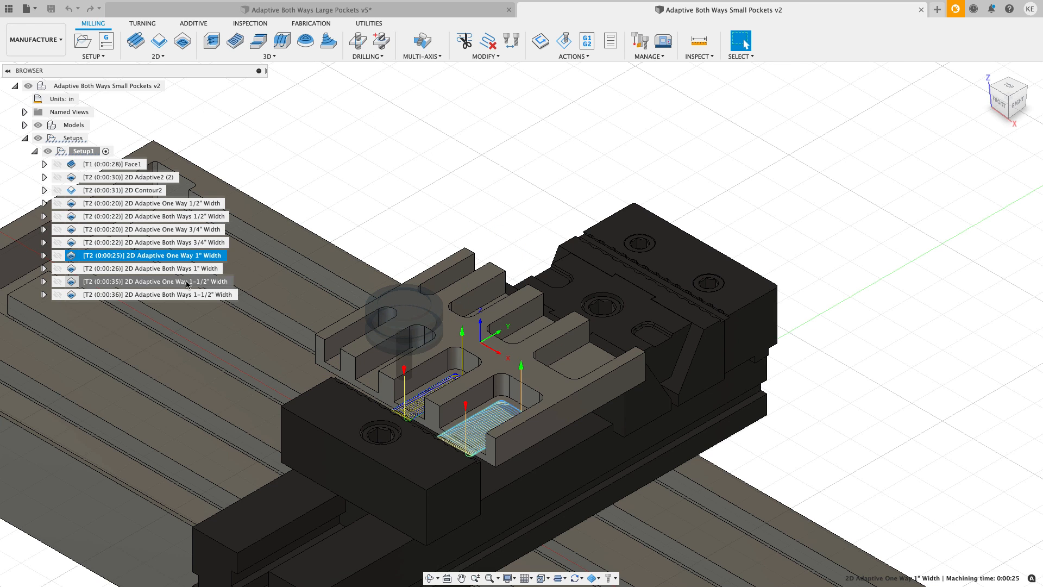
click(377, 189)
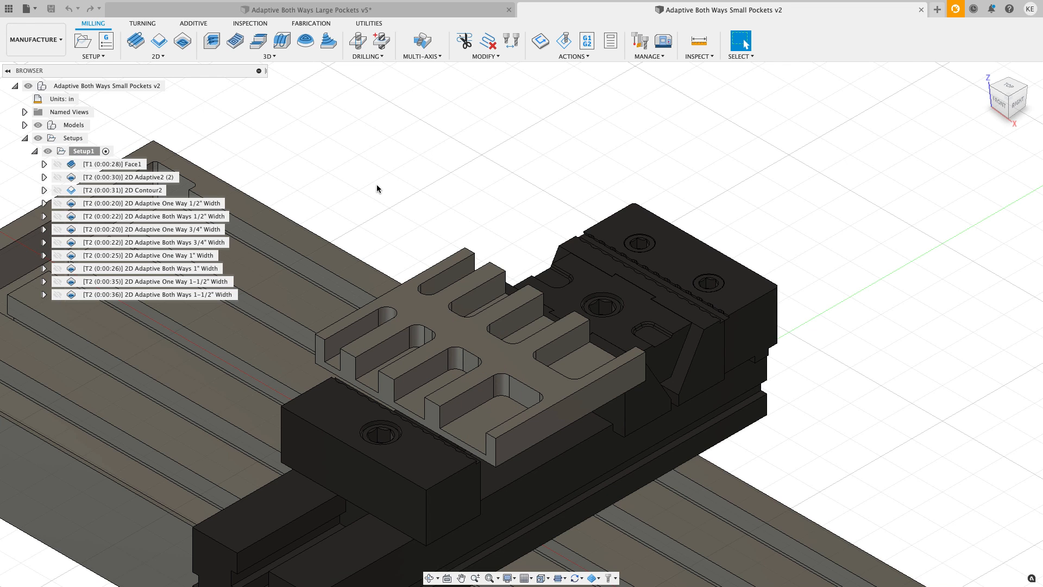
mouse_move(123, 201)
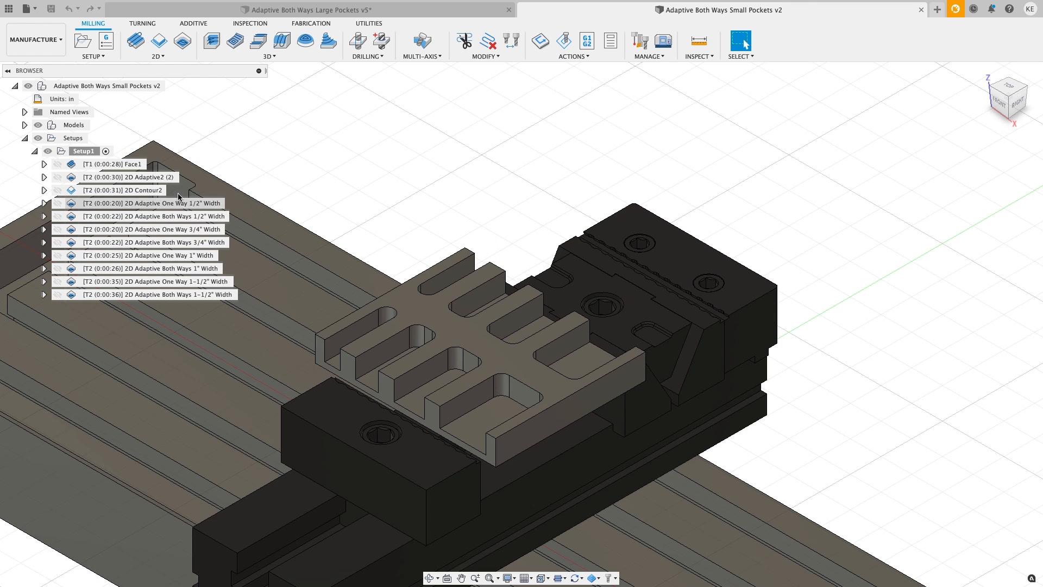
mouse_move(296, 164)
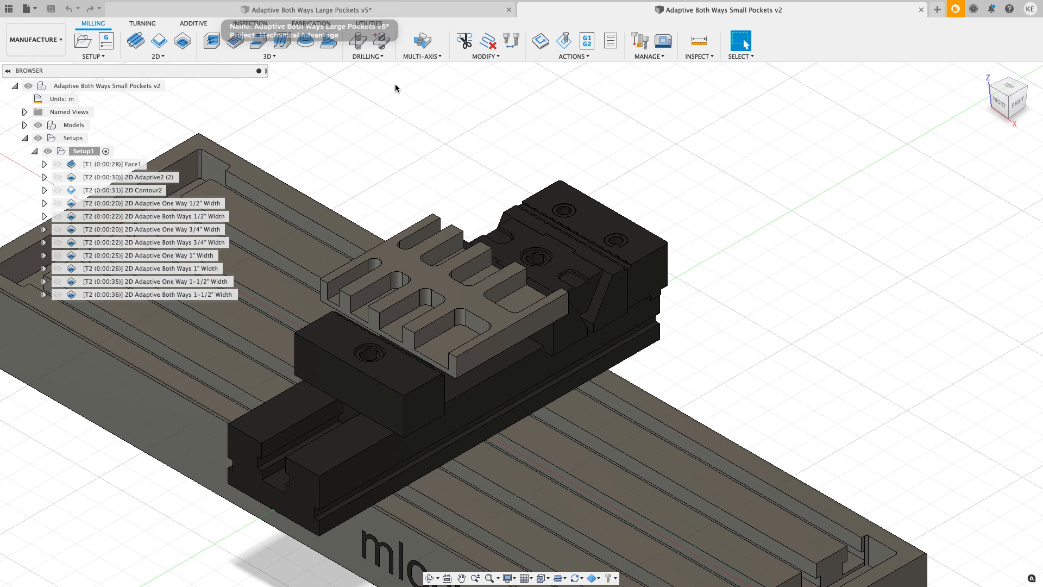
Step: Return to the Large Pockets v5 design and start a 2D Adaptive Clearing operation
click(308, 9)
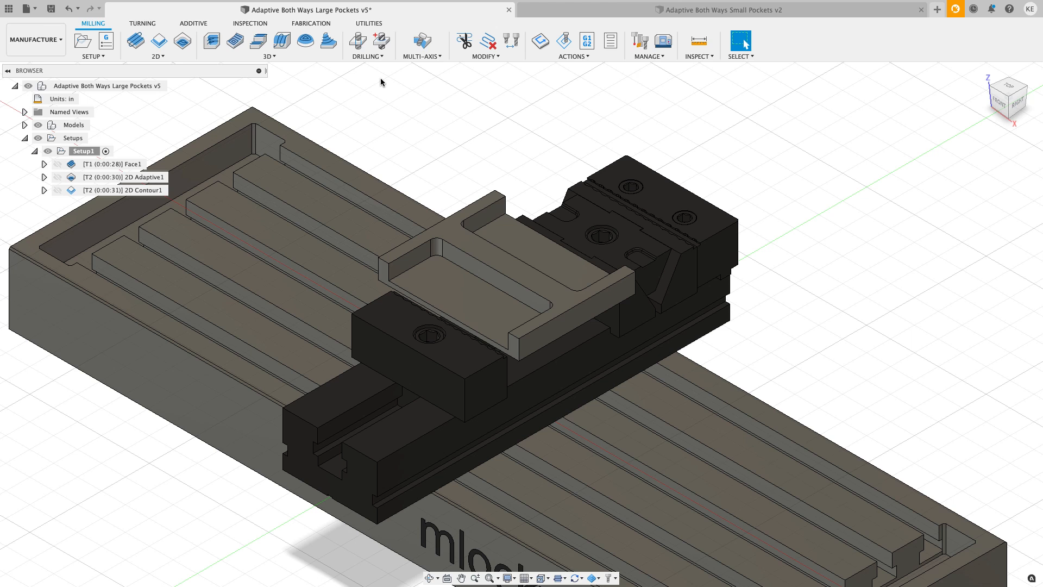
click(158, 44)
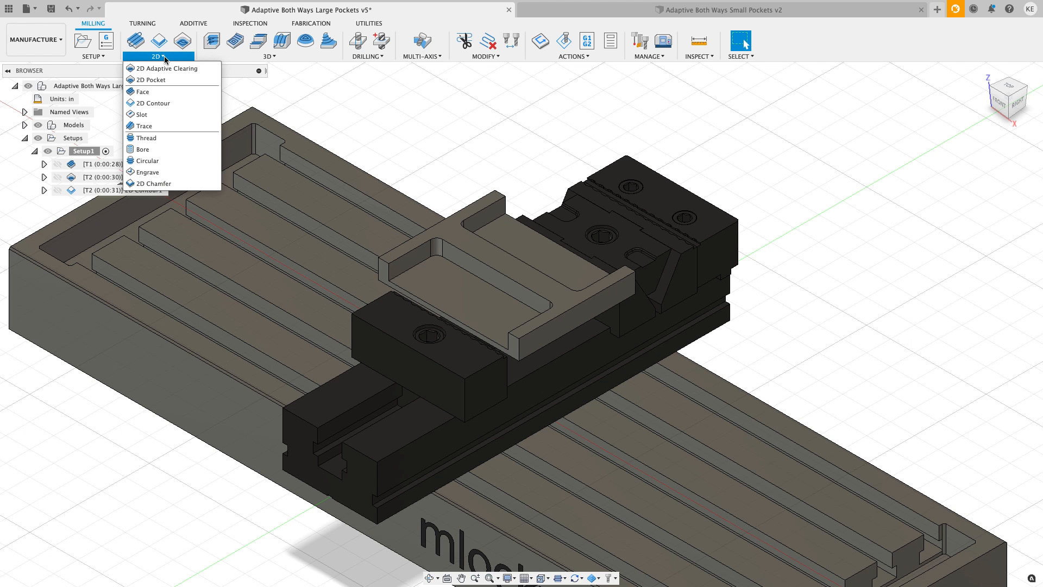
click(618, 126)
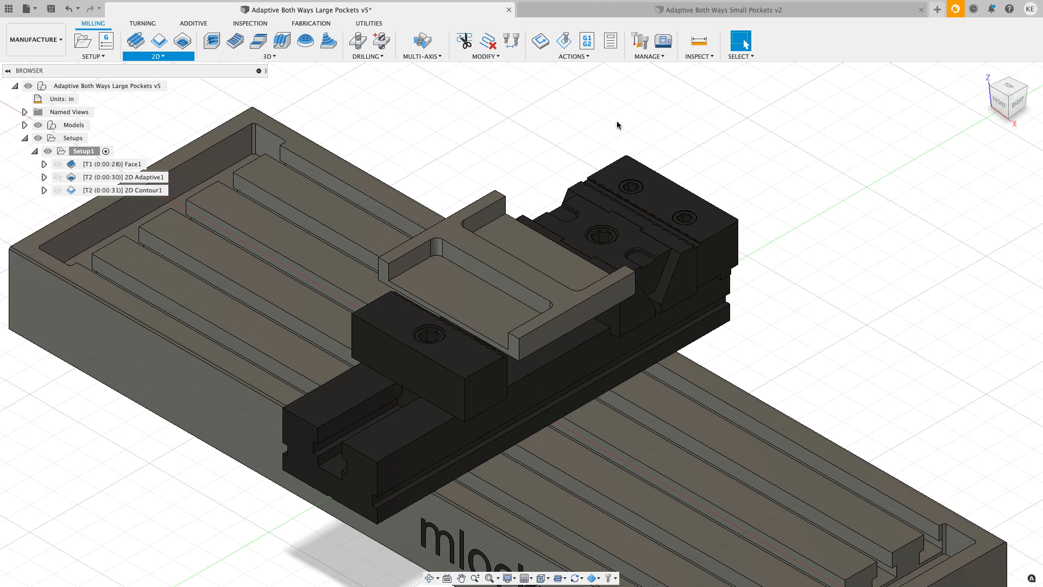
click(159, 40)
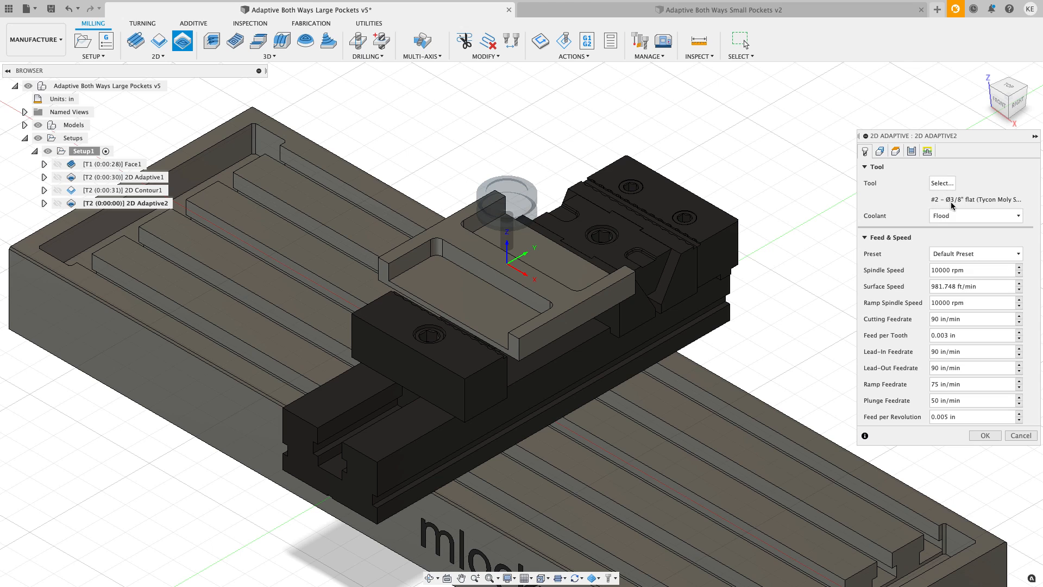
mouse_move(910, 207)
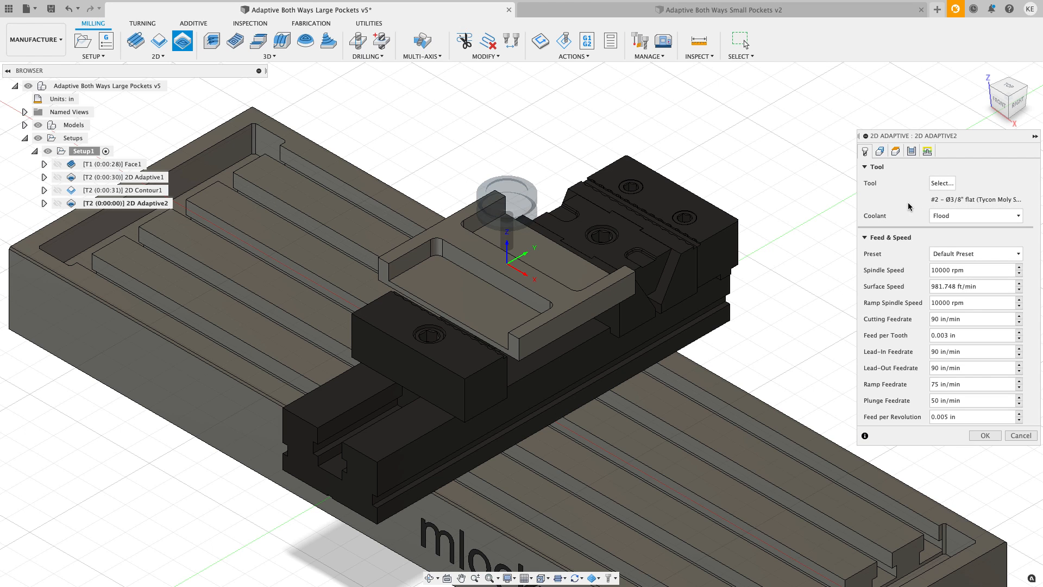
mouse_move(919, 207)
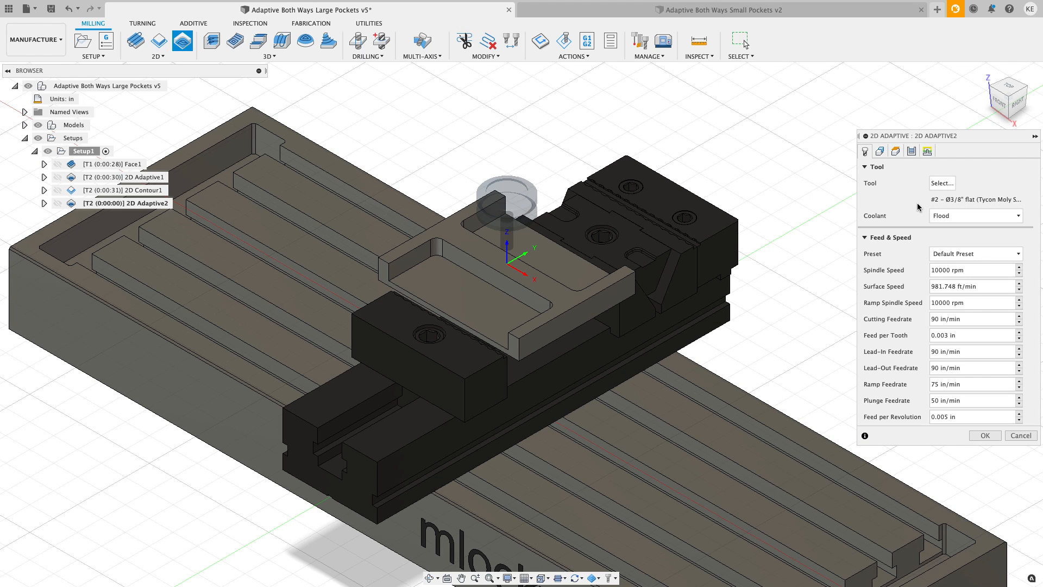
mouse_move(901, 199)
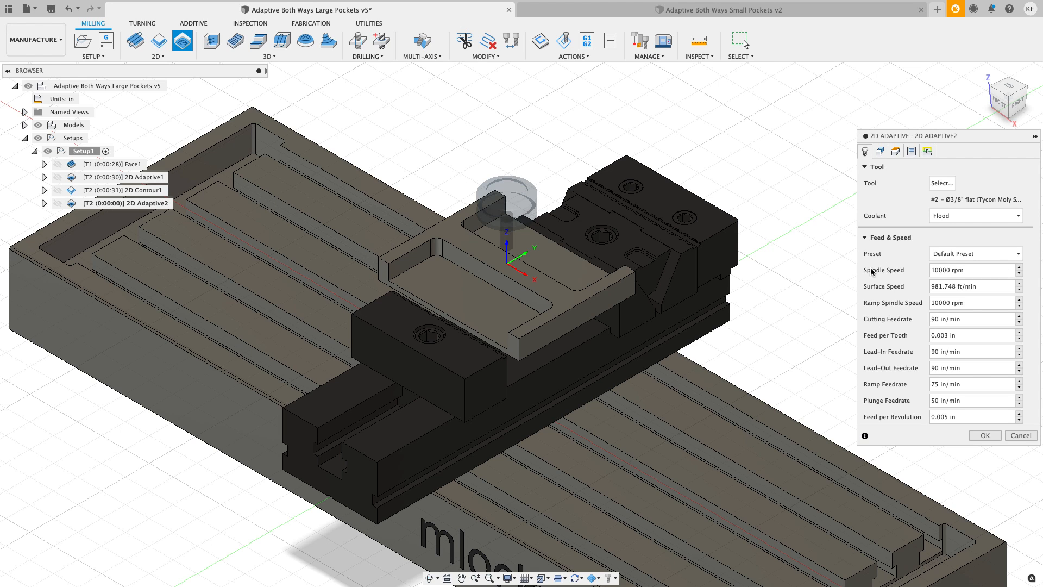
mouse_move(885, 271)
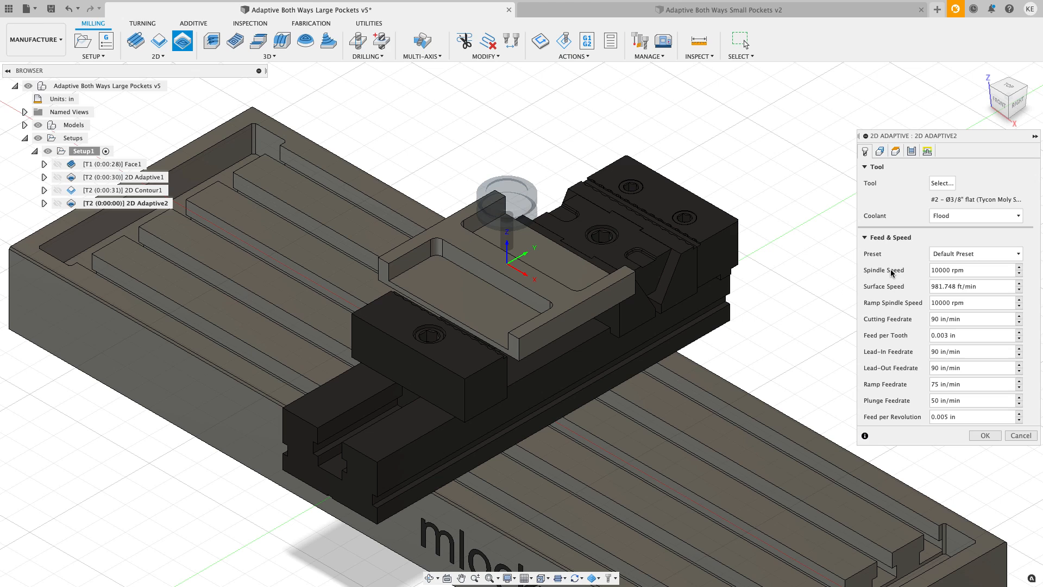
mouse_move(919, 278)
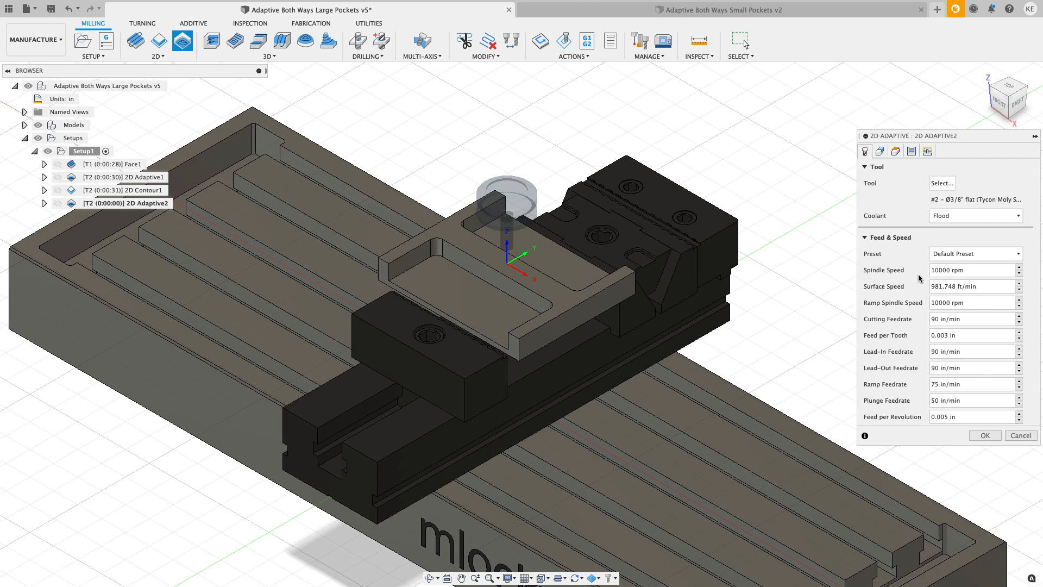
mouse_move(928, 341)
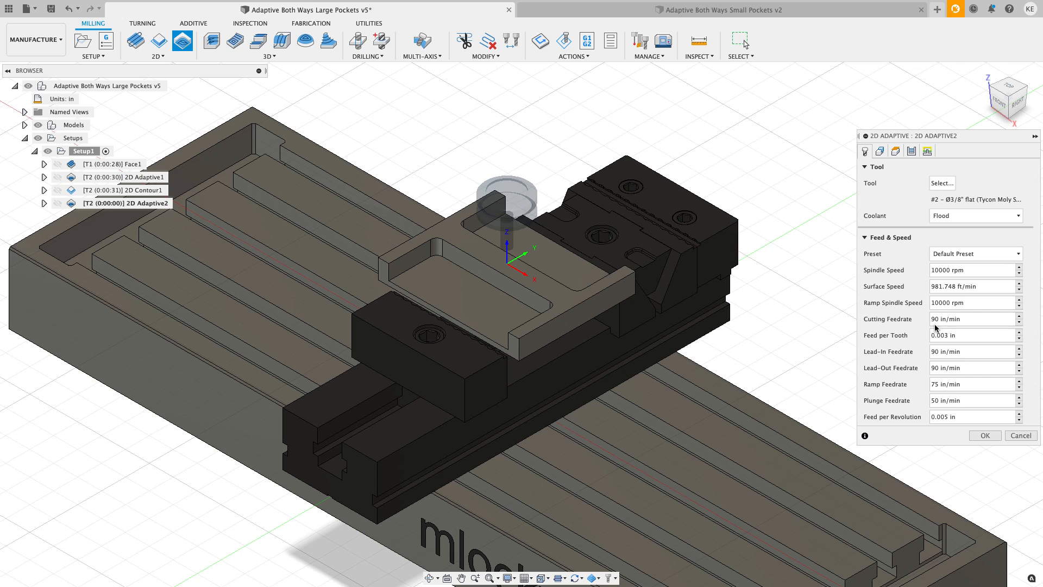
mouse_move(913, 279)
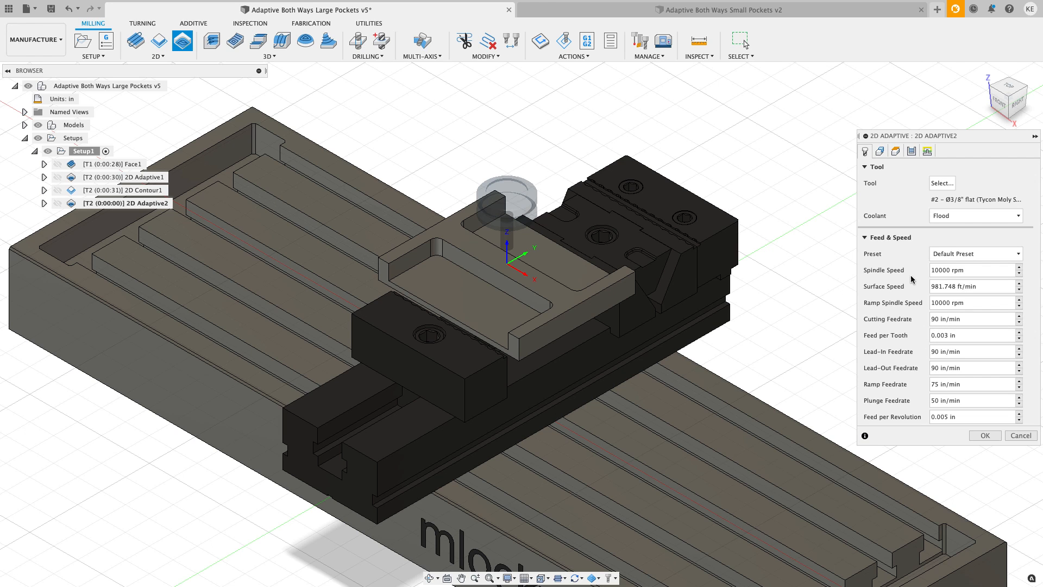
Step: Review 2D Adaptive2's clearance, retract, top and bottom heights
click(879, 150)
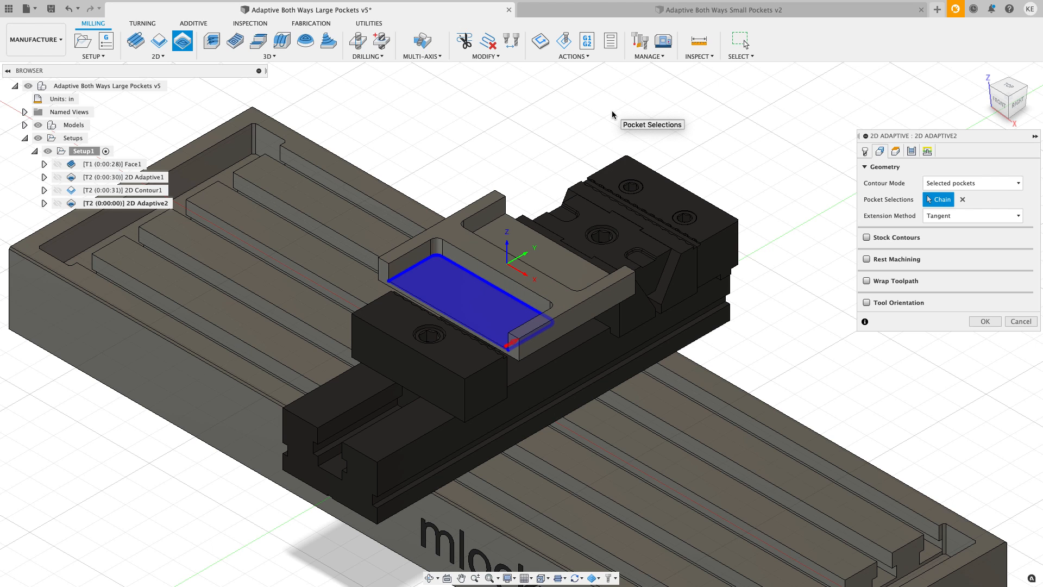
mouse_move(733, 128)
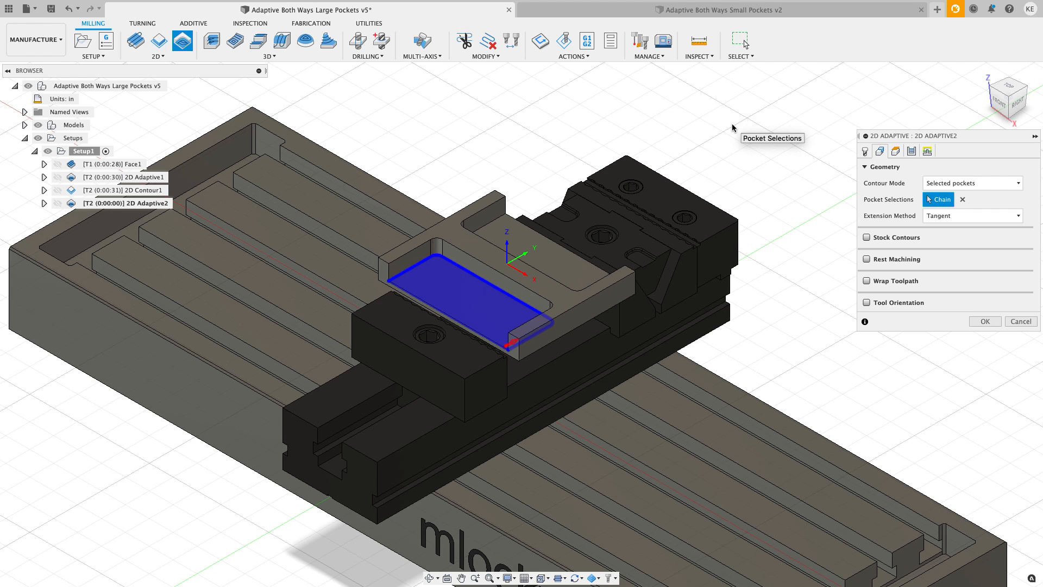
mouse_move(862, 154)
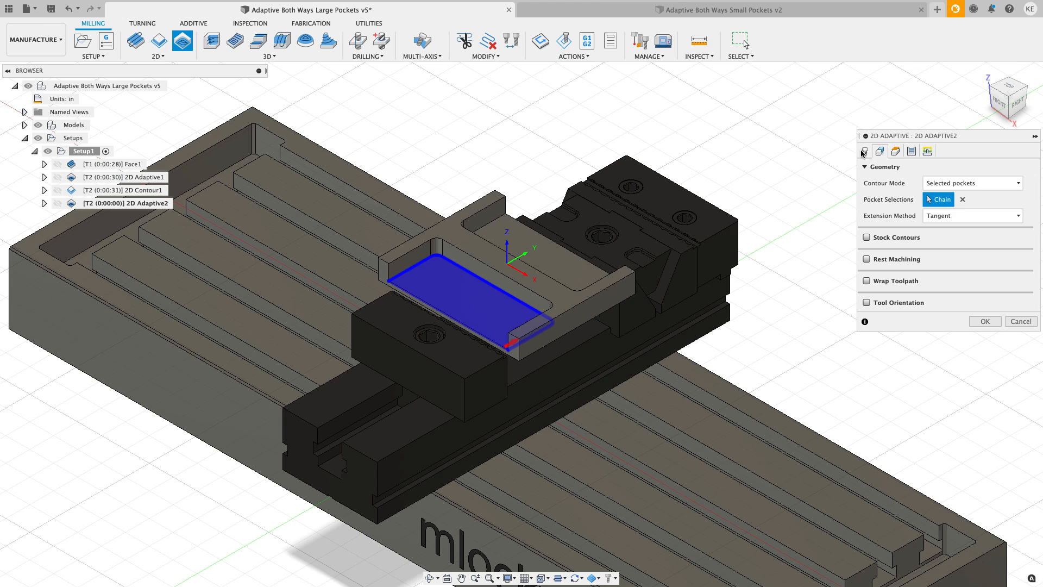
click(880, 150)
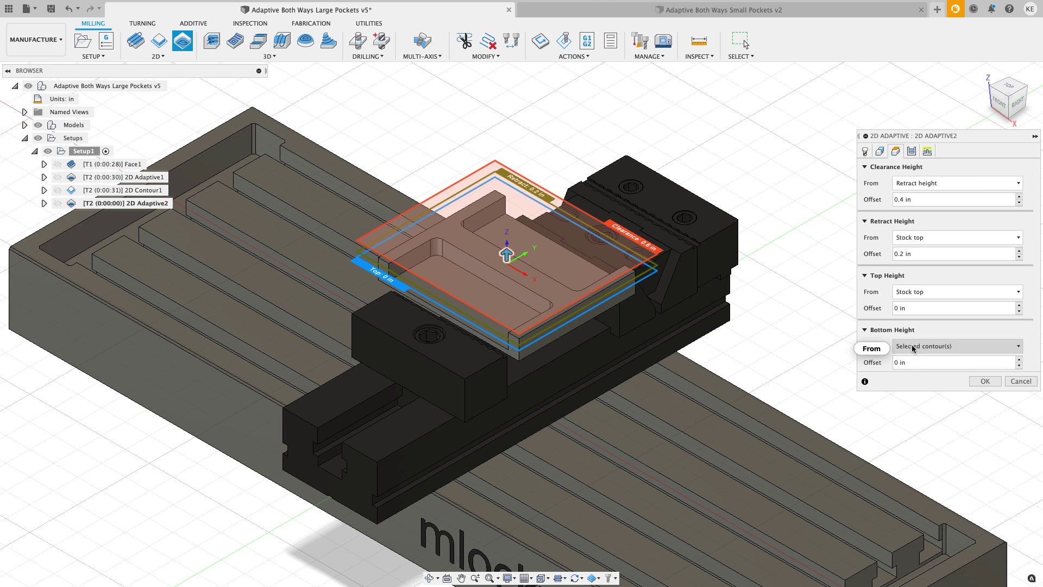
mouse_move(842, 240)
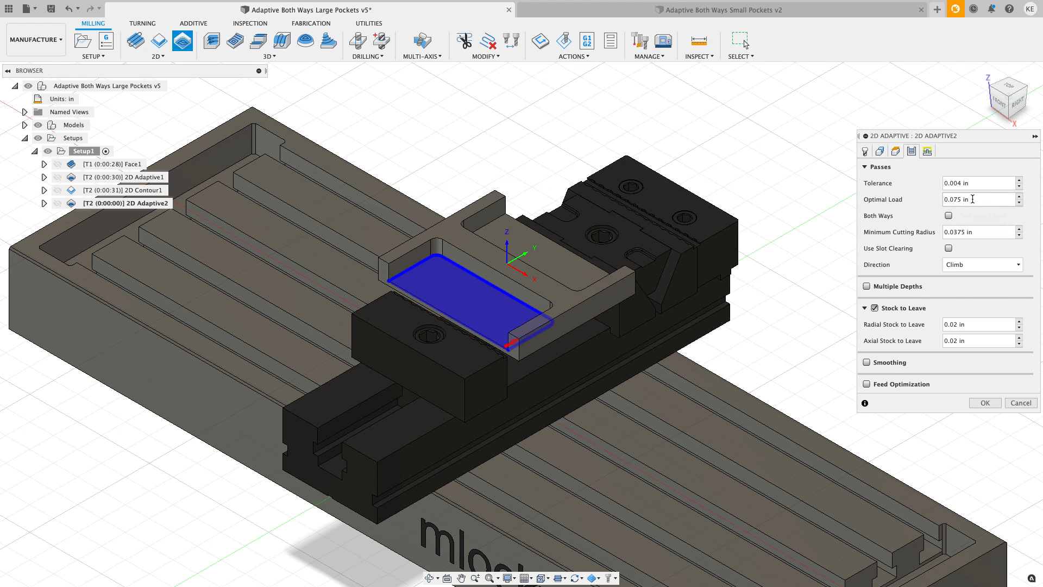
Step: Inspect the Optimal Load expression without changing it
right_click(978, 199)
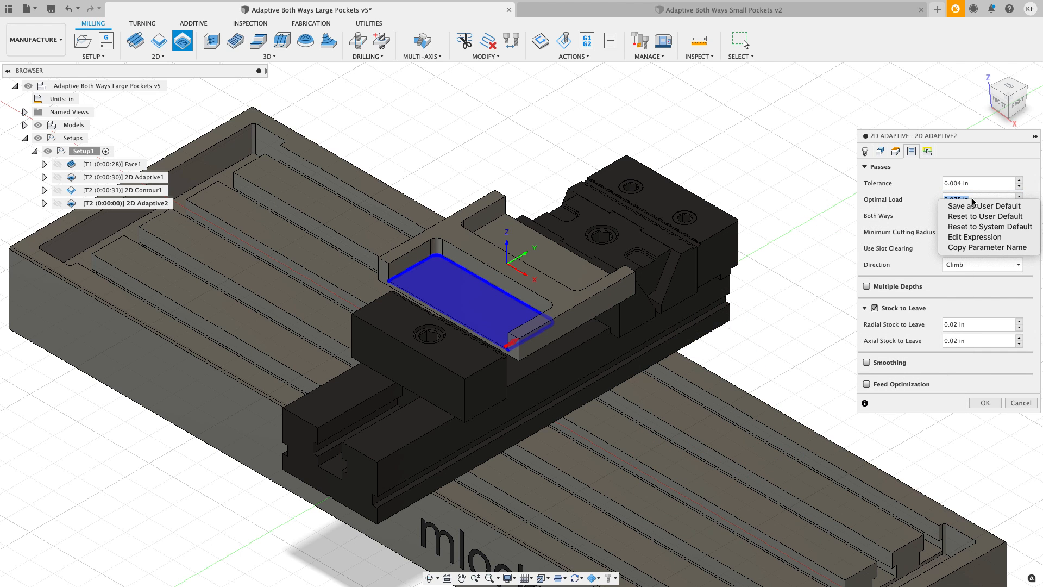
click(973, 237)
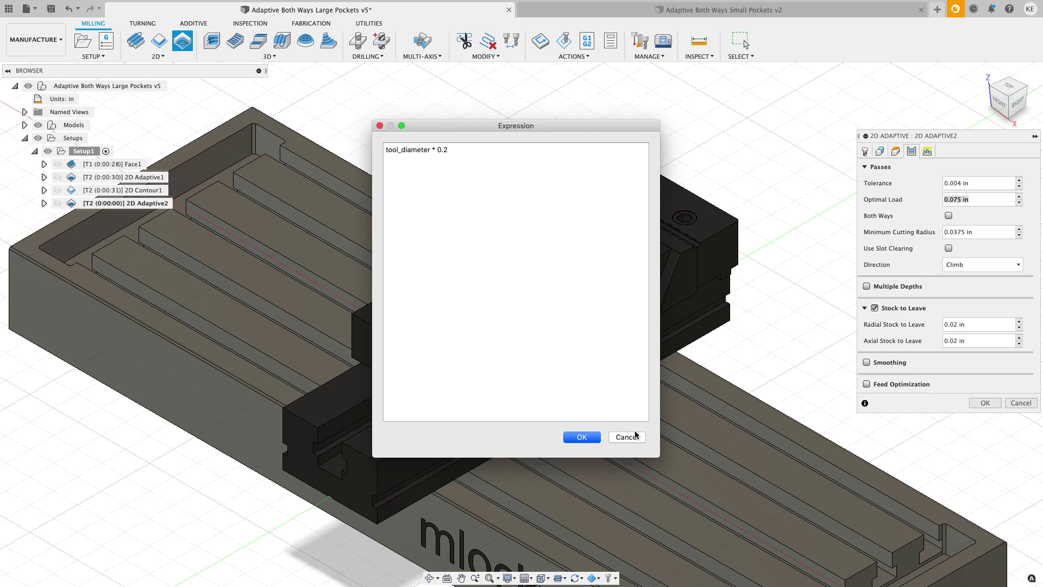
click(581, 437)
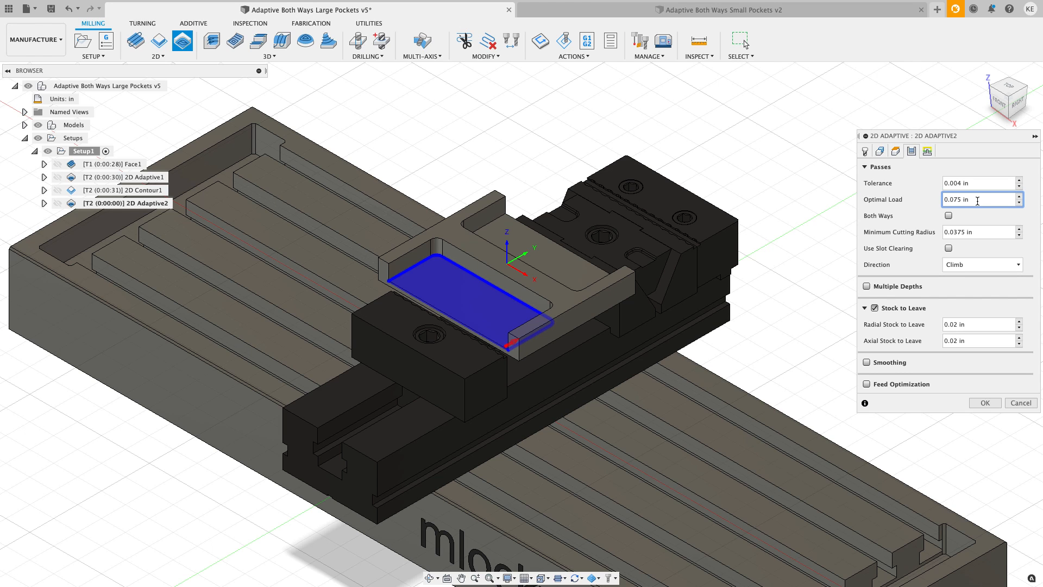
triple_click(978, 199)
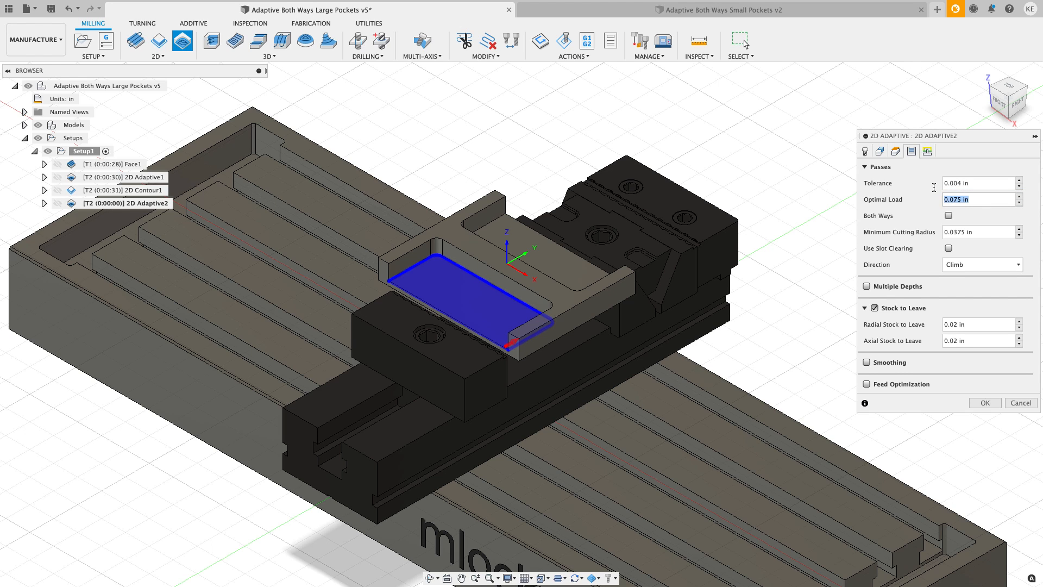
mouse_move(978, 199)
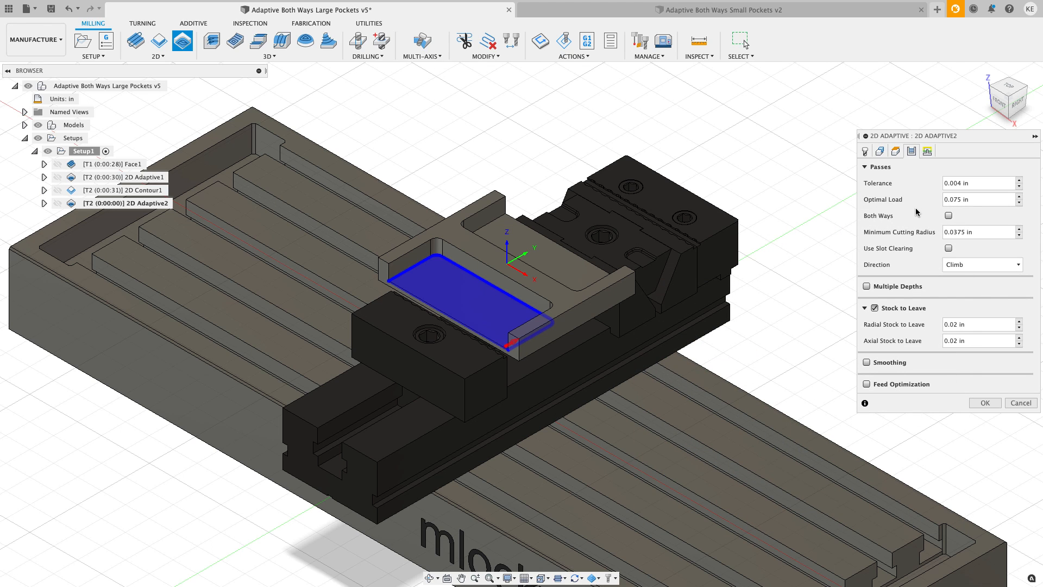
mouse_move(928, 280)
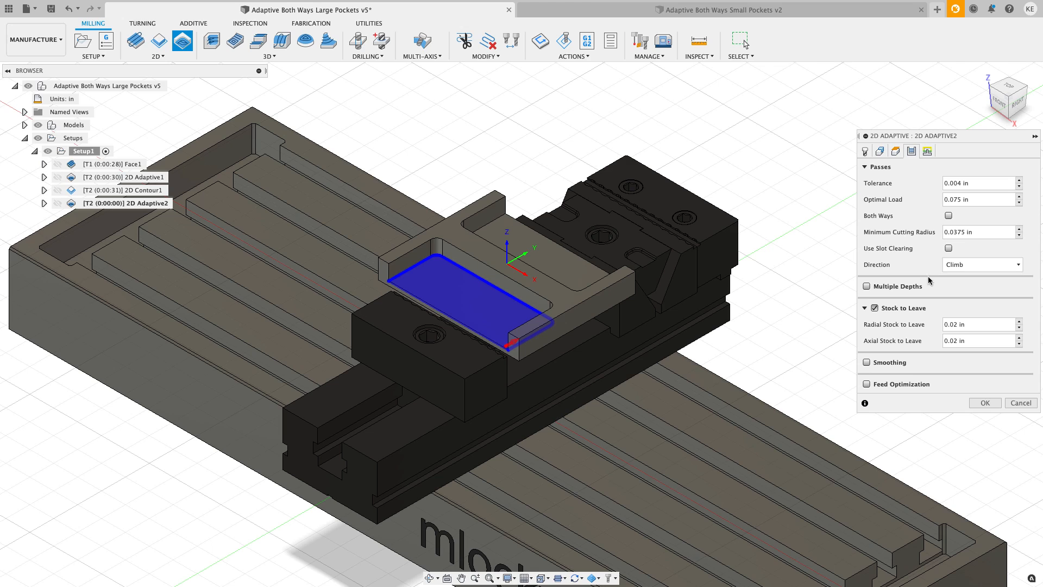
Step: Set radial and axial stock to leave to 0.01 in with smoothing on
triple_click(978, 324)
text(.01)
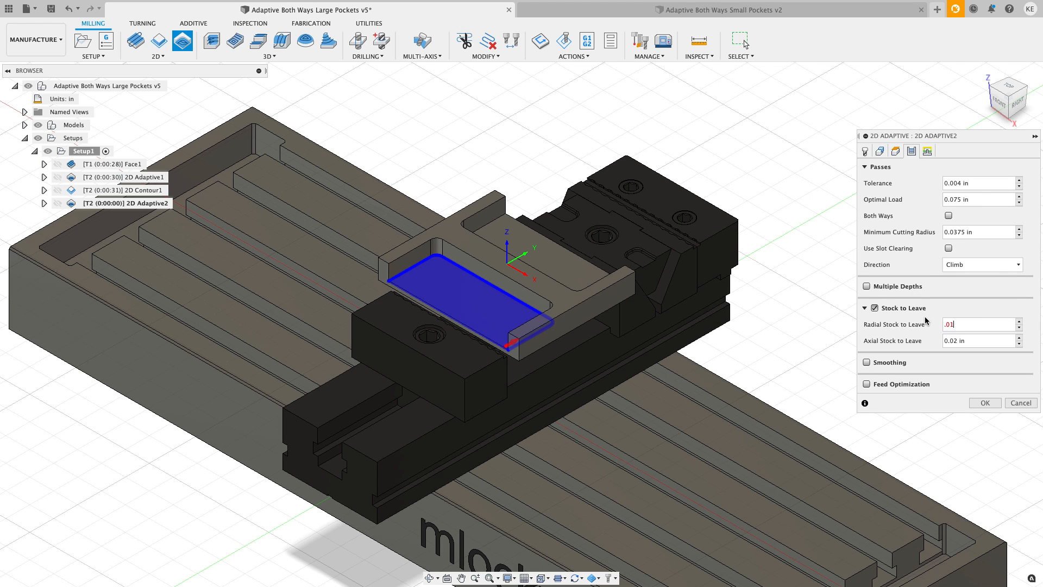
text(0.01)
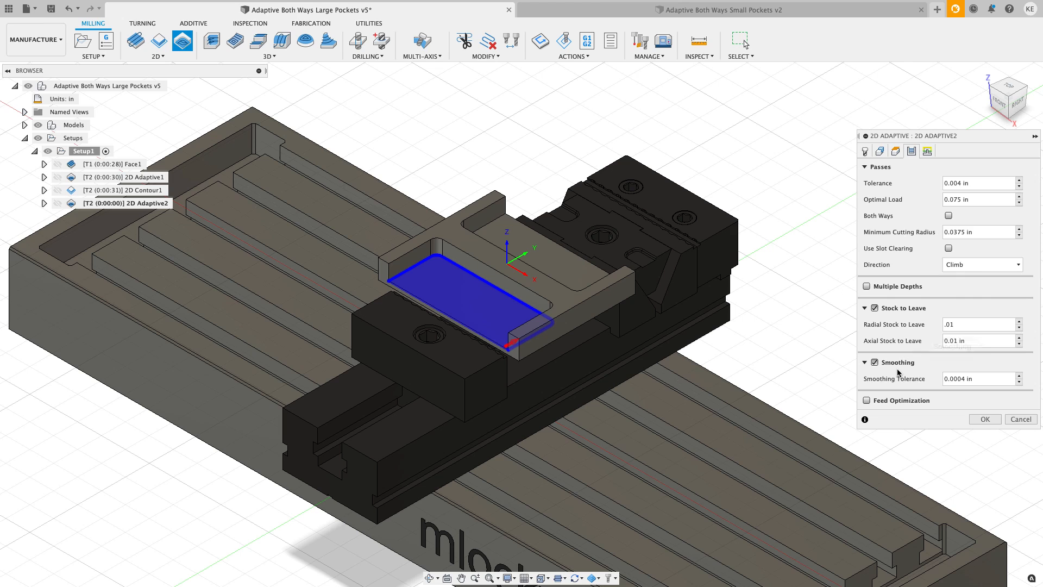
mouse_move(926, 209)
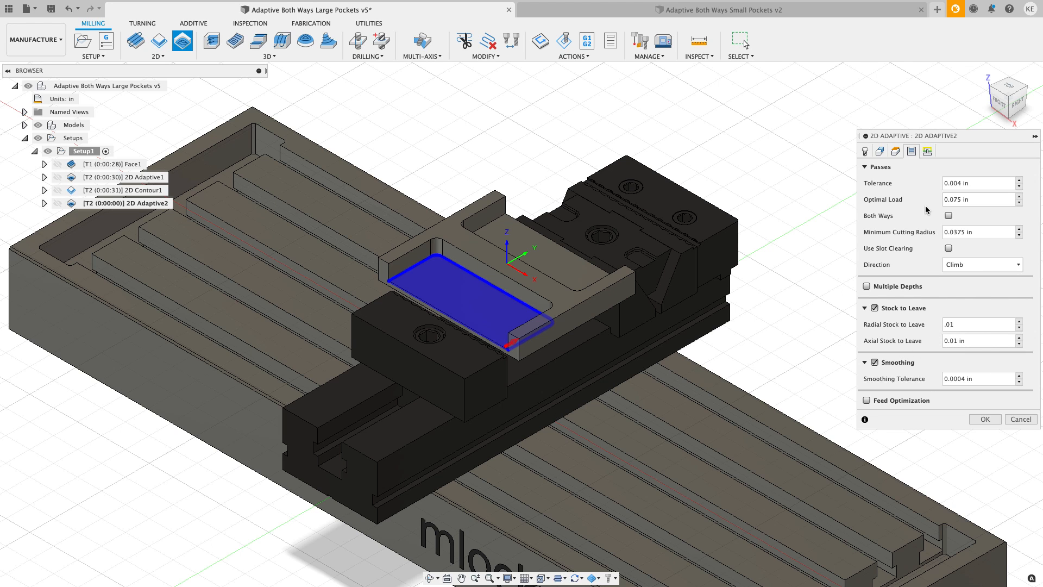
click(927, 151)
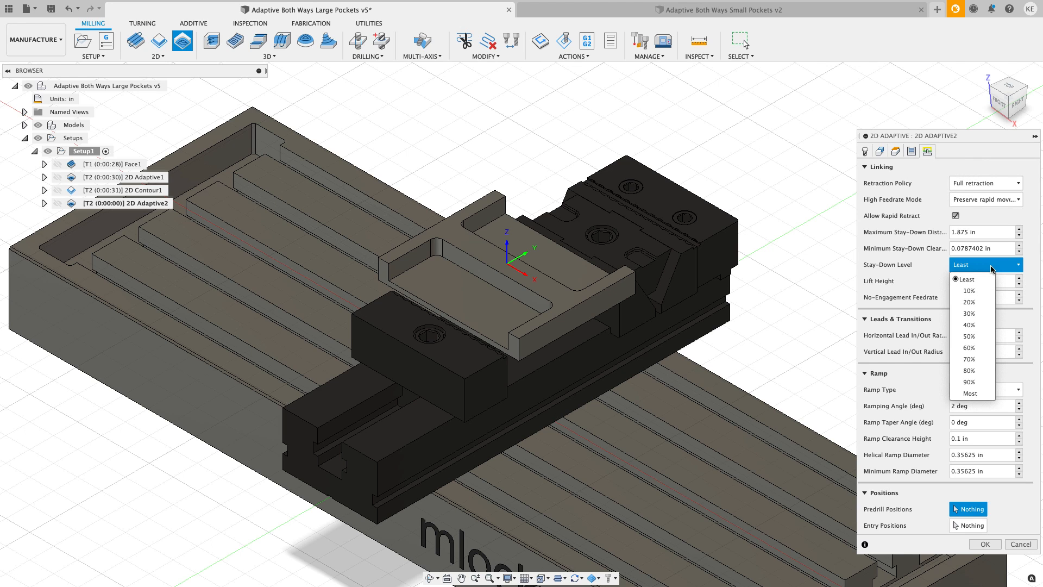
mouse_move(969, 371)
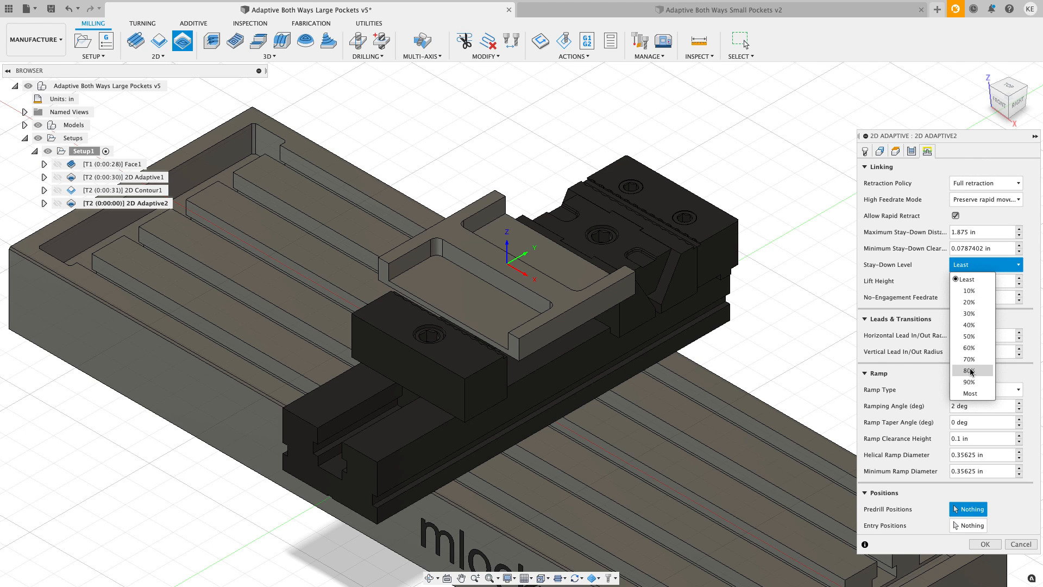
Step: Set stay-down 90%, lift height 0.01, no-engagement feedrate 500, max stay-down 5, and accept
click(969, 382)
text(5)
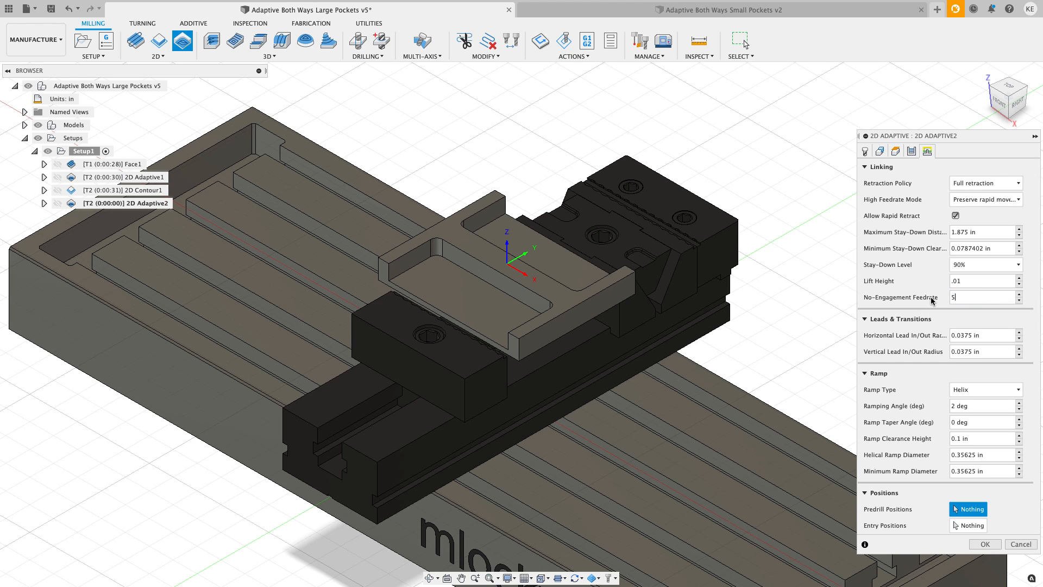
text(00)
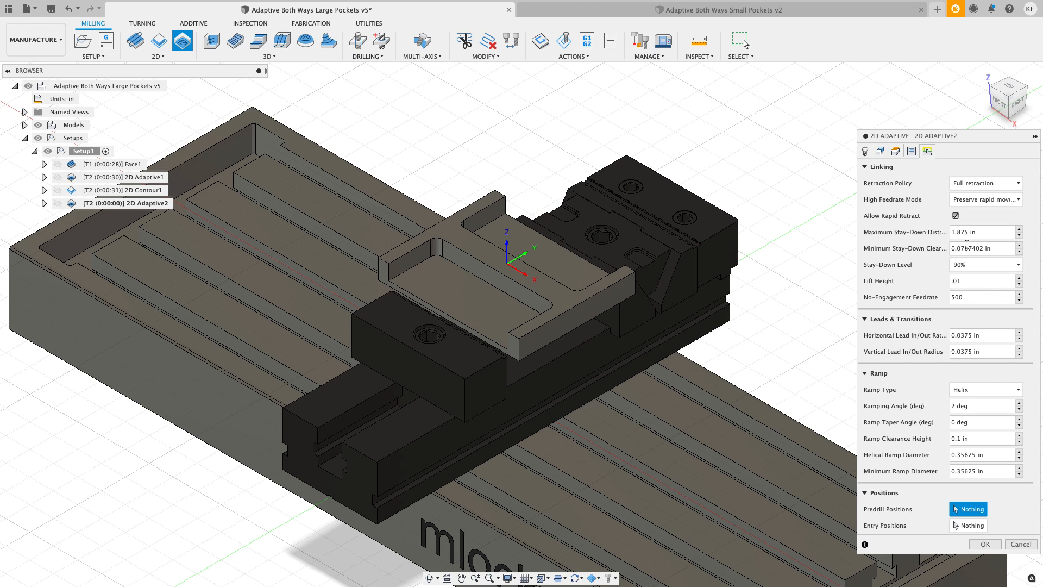
triple_click(984, 232)
text(5)
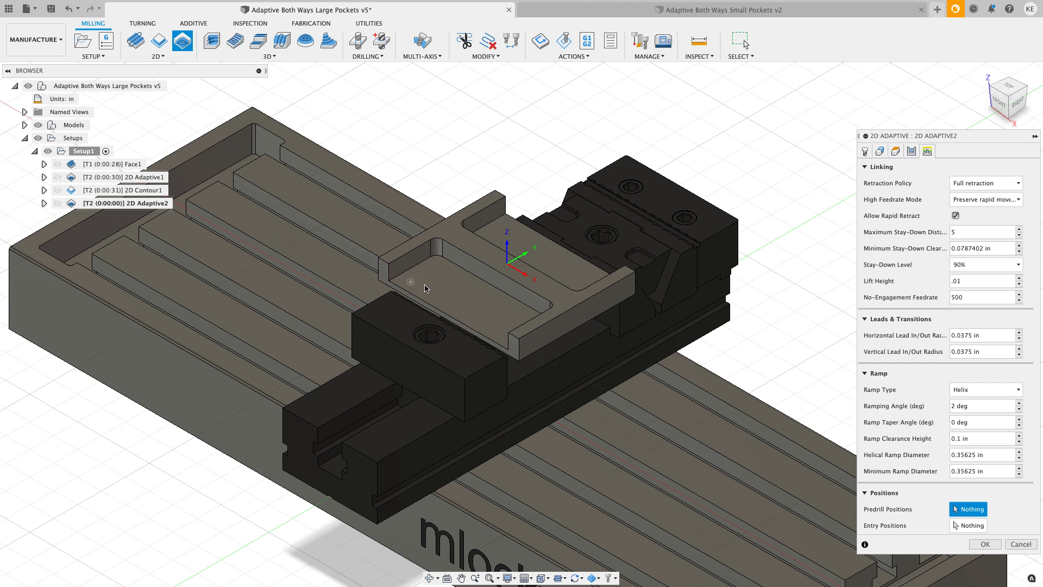
click(443, 293)
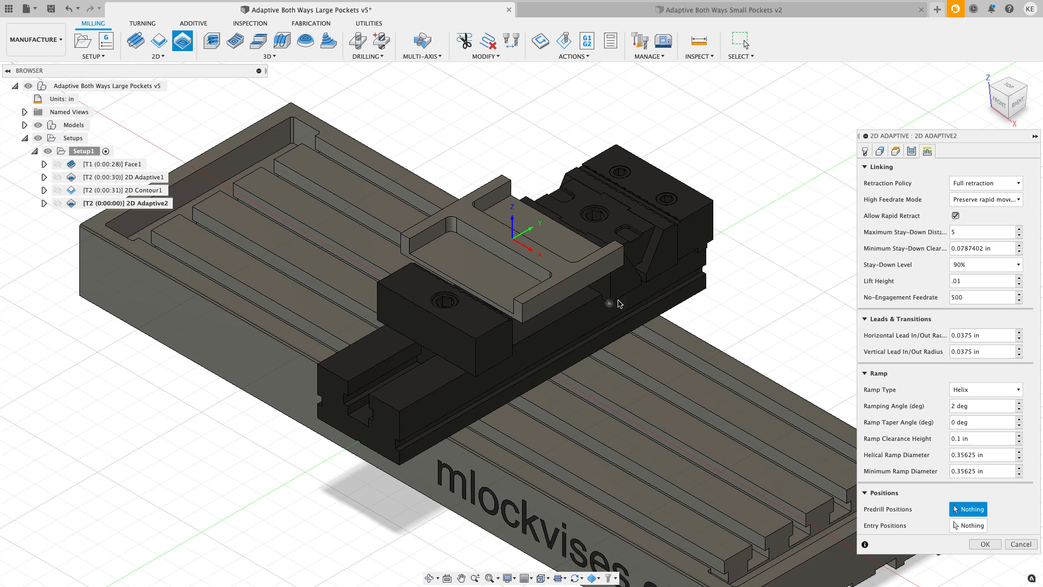
mouse_move(789, 321)
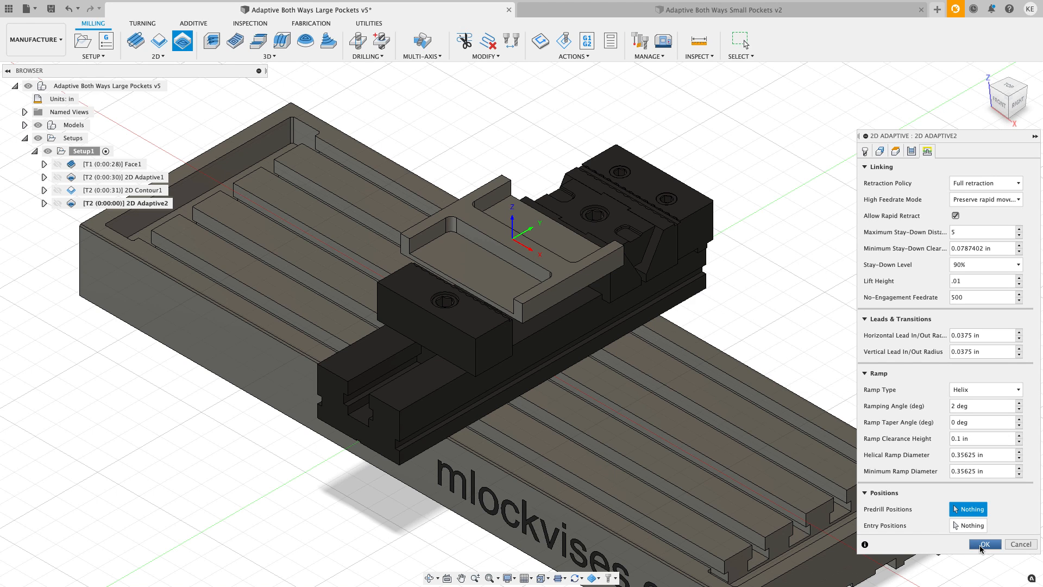
click(984, 543)
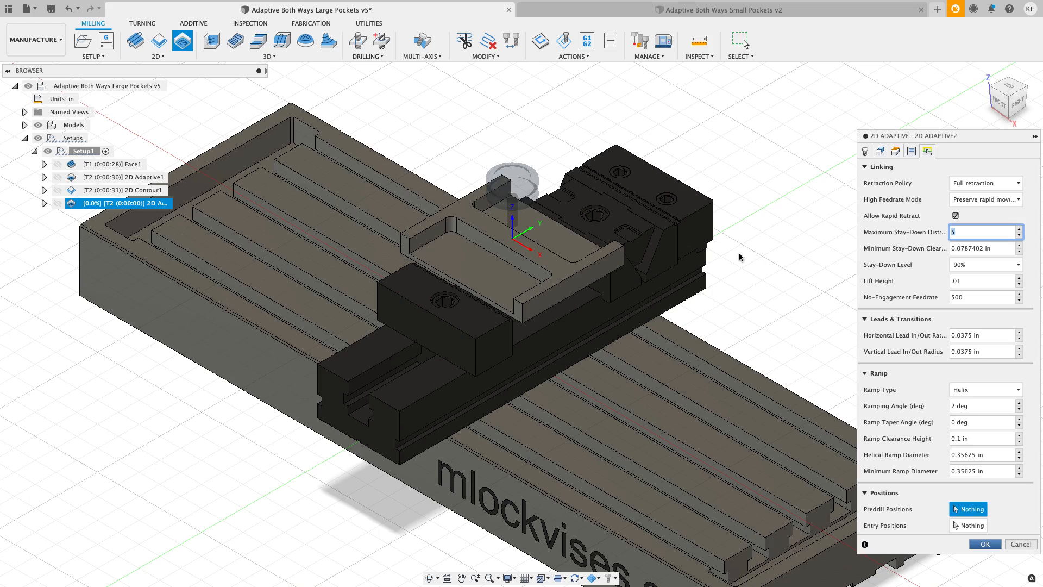
Step: Let 2D Adaptive2 generate (about 1:52 machining time) and duplicate it as 2D Adaptive2 (2)
click(984, 543)
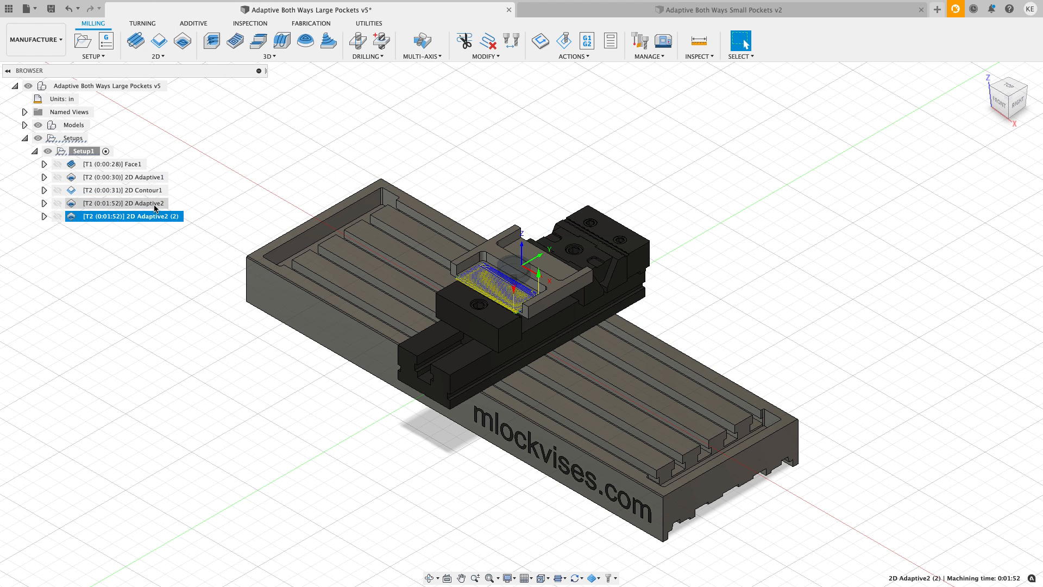
Step: Rename the toolpaths '2D Adaptive One Way' and '2D Adaptive Both Ways', then edit Both Ways
double_click(126, 203)
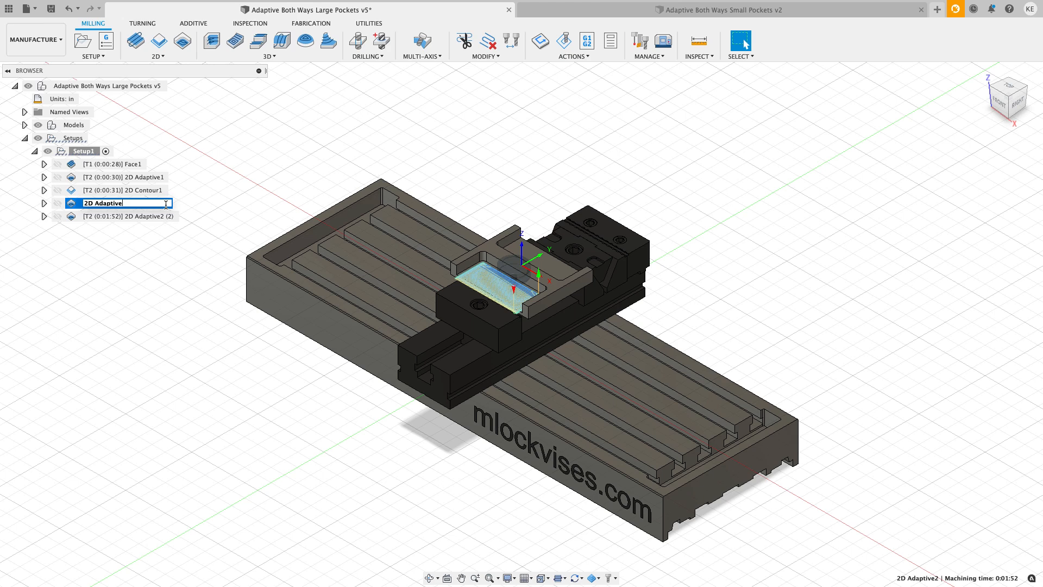
text(One Way)
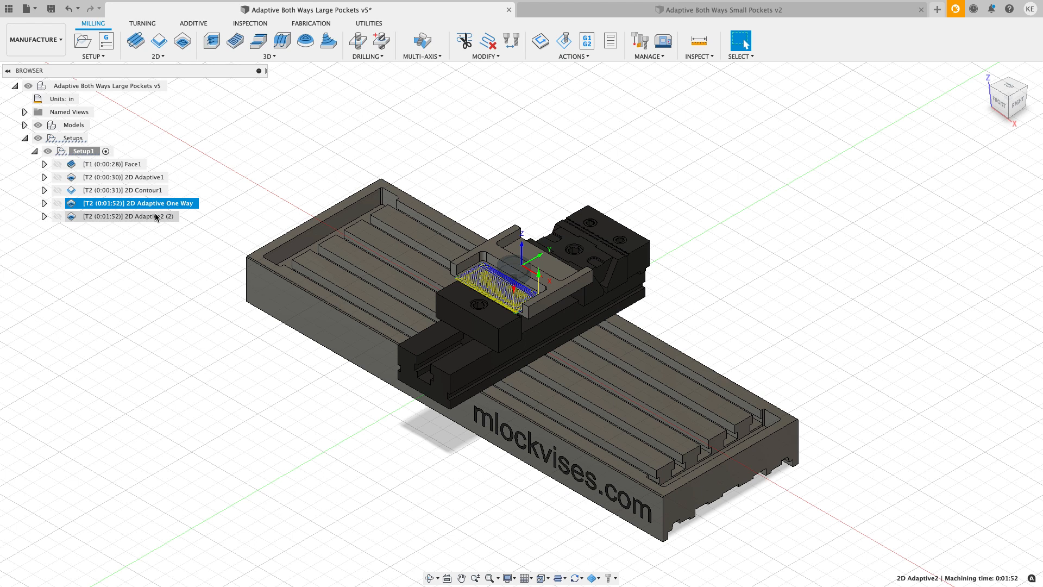
double_click(123, 216)
text(2D Adaptive Bo)
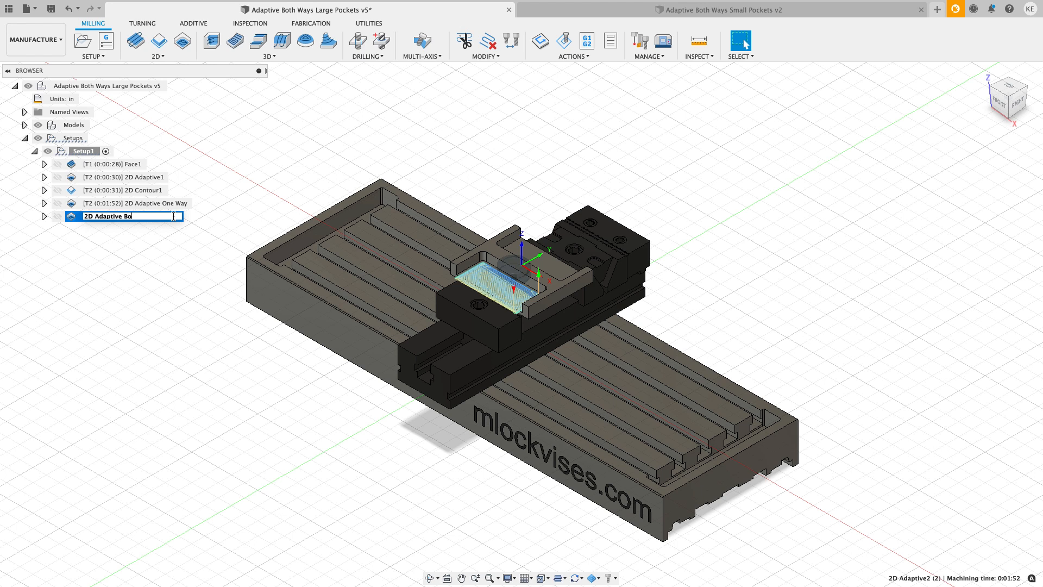
key(Return)
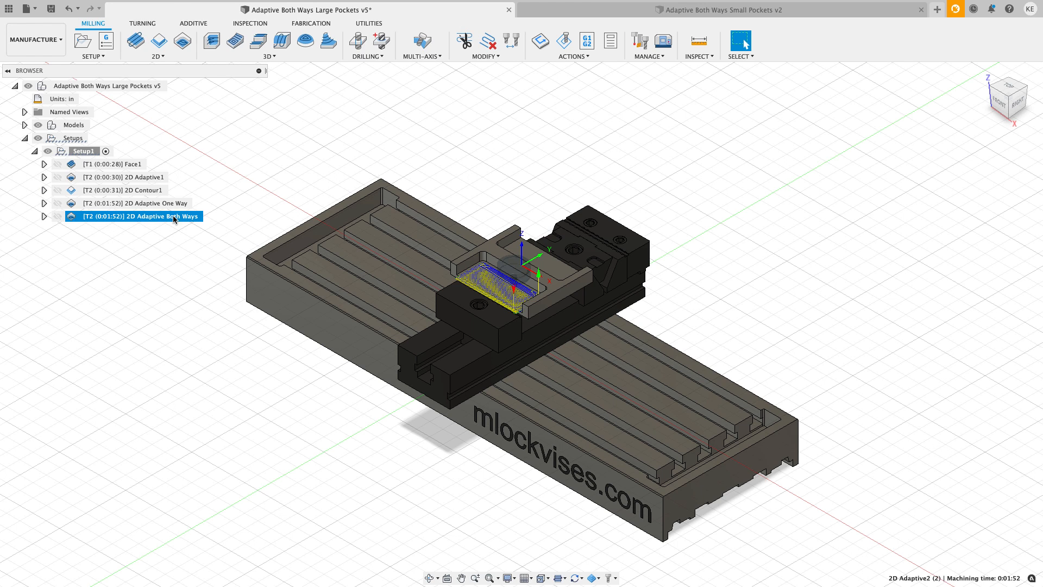
double_click(140, 216)
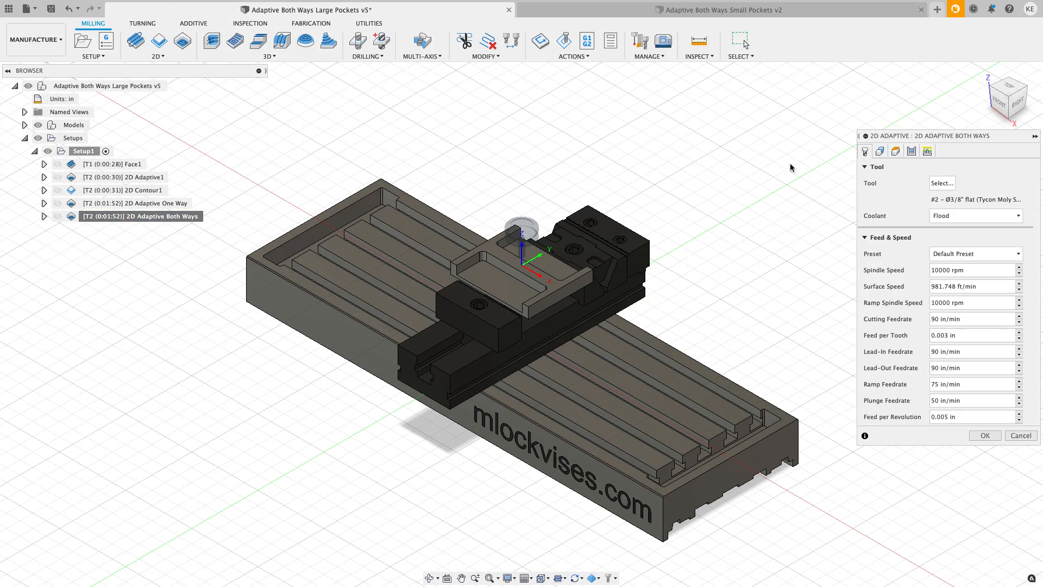
Step: Select the vise-held part's pocket floor as the Both Ways pocket geometry
click(880, 151)
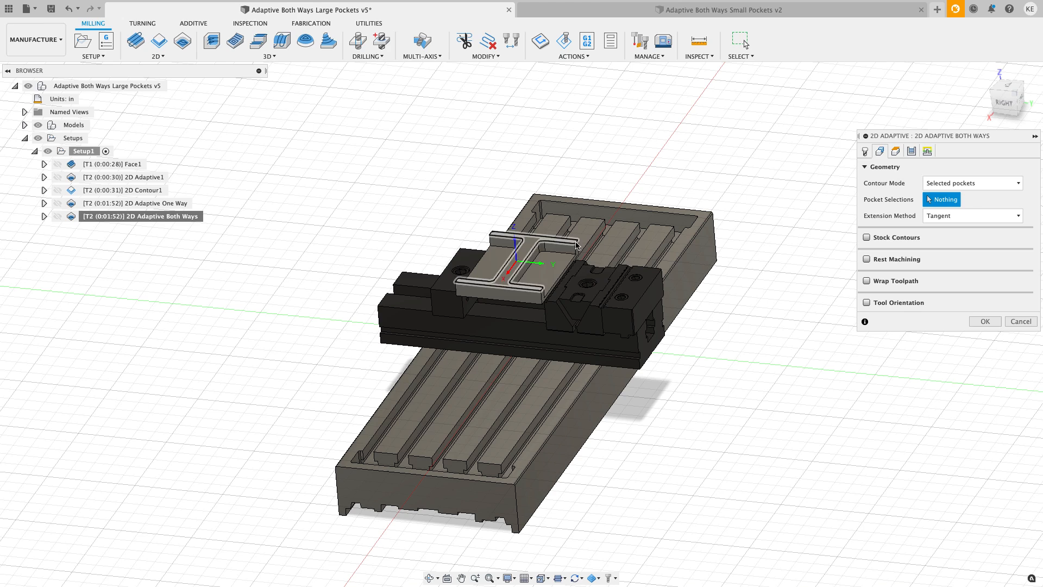
click(546, 266)
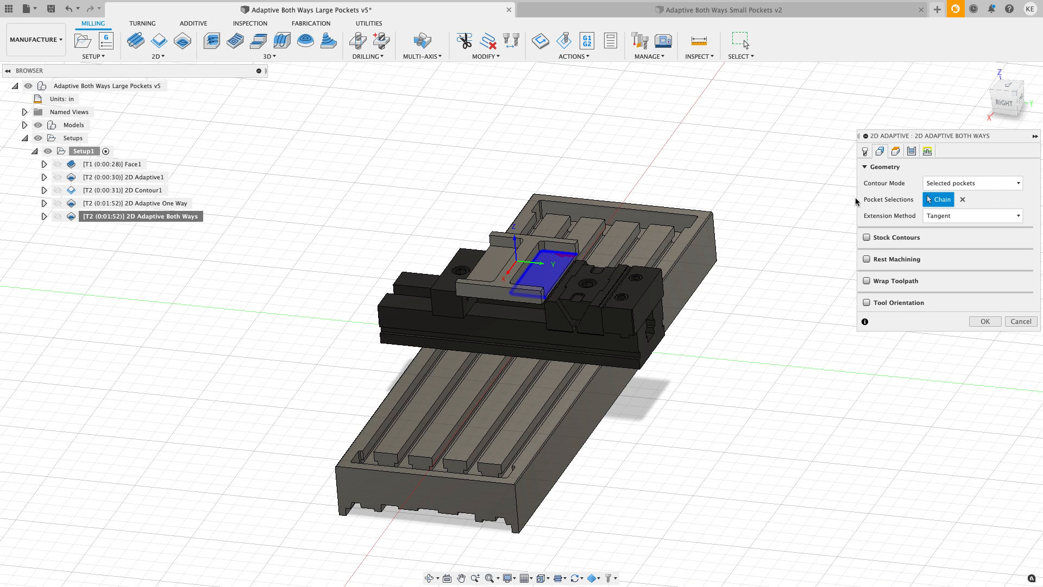
mouse_move(911, 150)
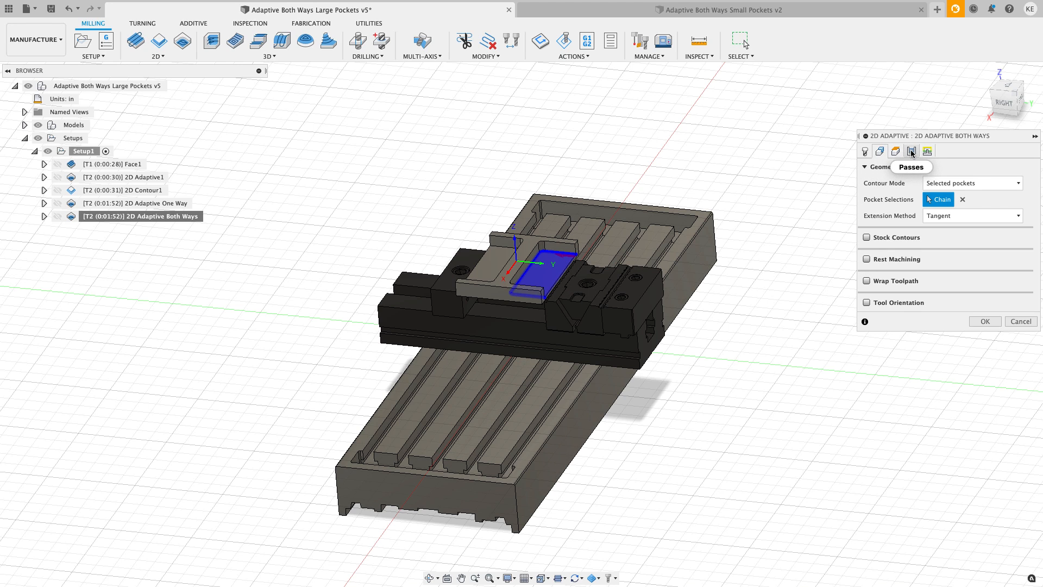
click(911, 151)
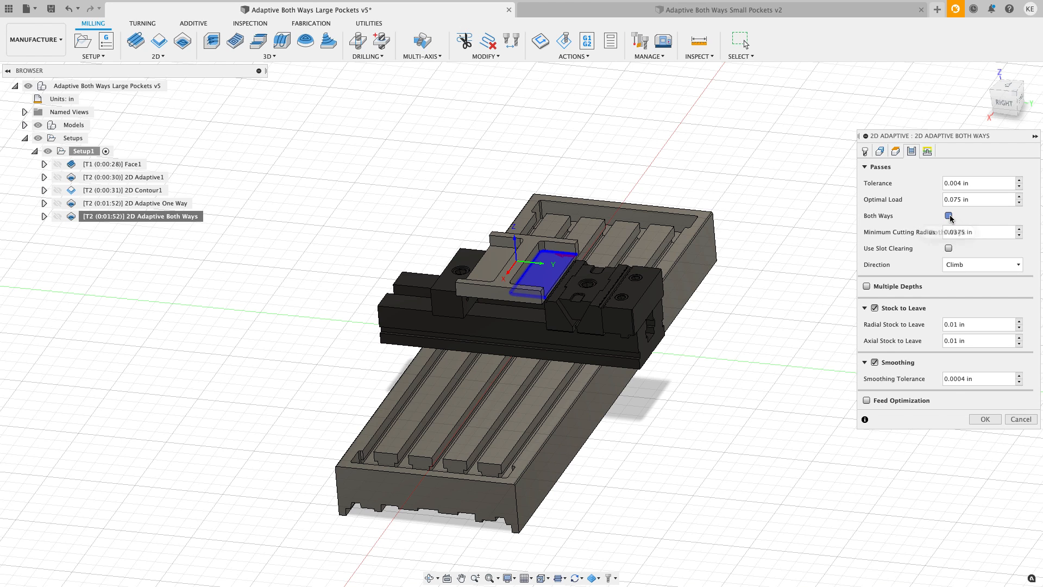
Step: Enable Both Ways cutting and bring up the Optimal Load Other Way expression editor
click(949, 216)
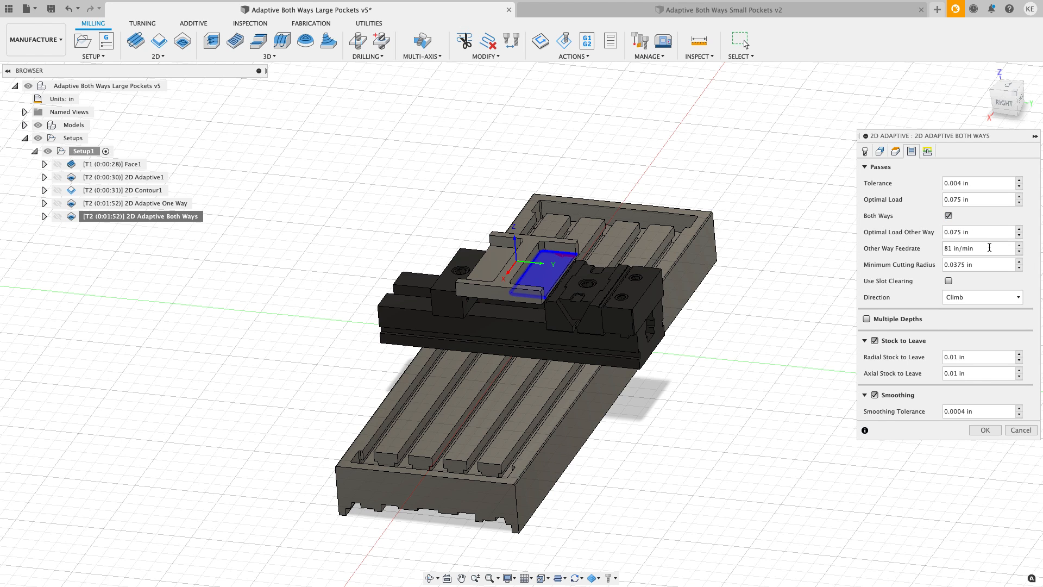
triple_click(970, 248)
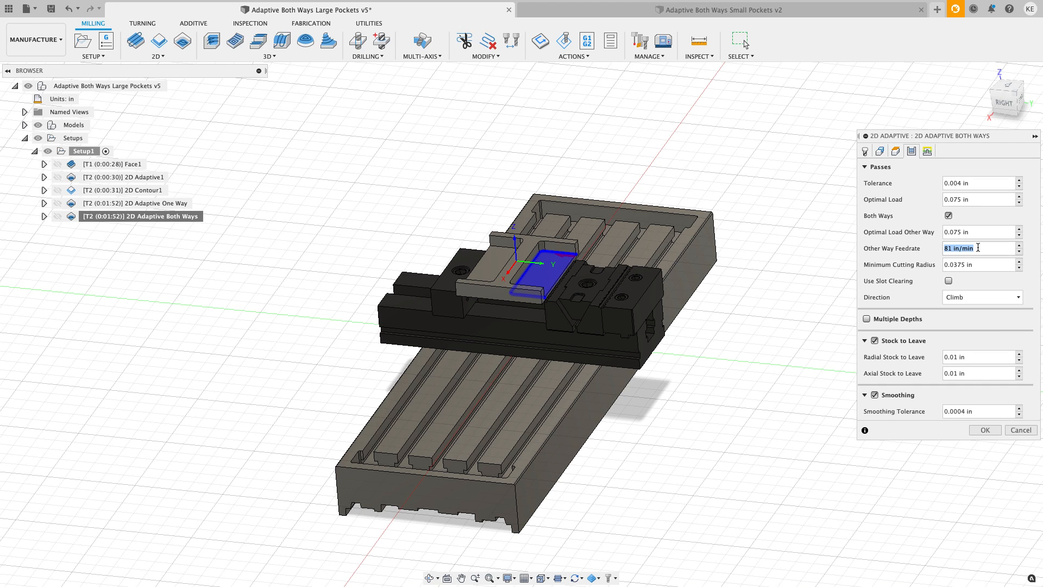
mouse_move(928, 248)
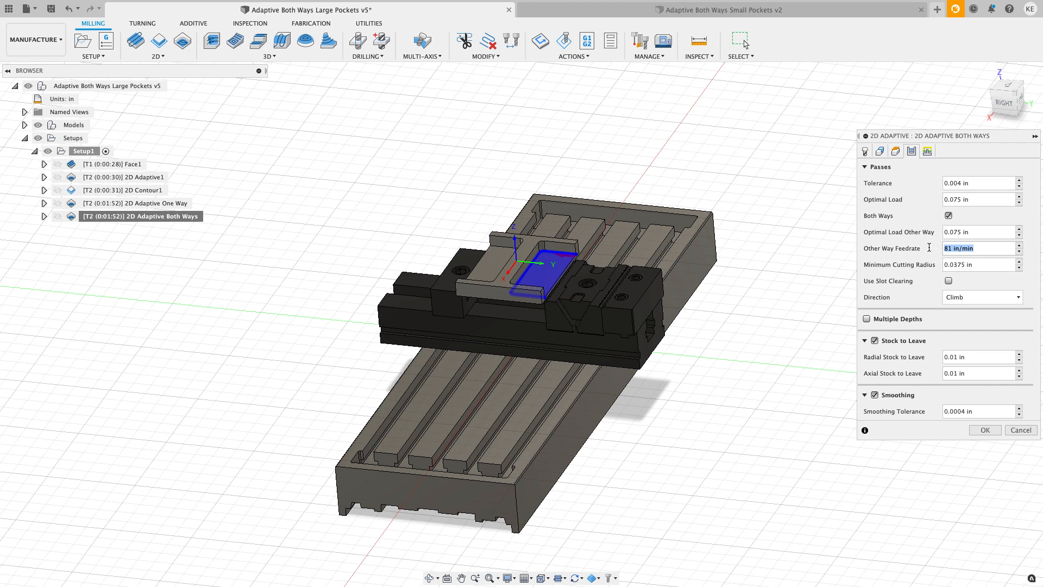
click(978, 231)
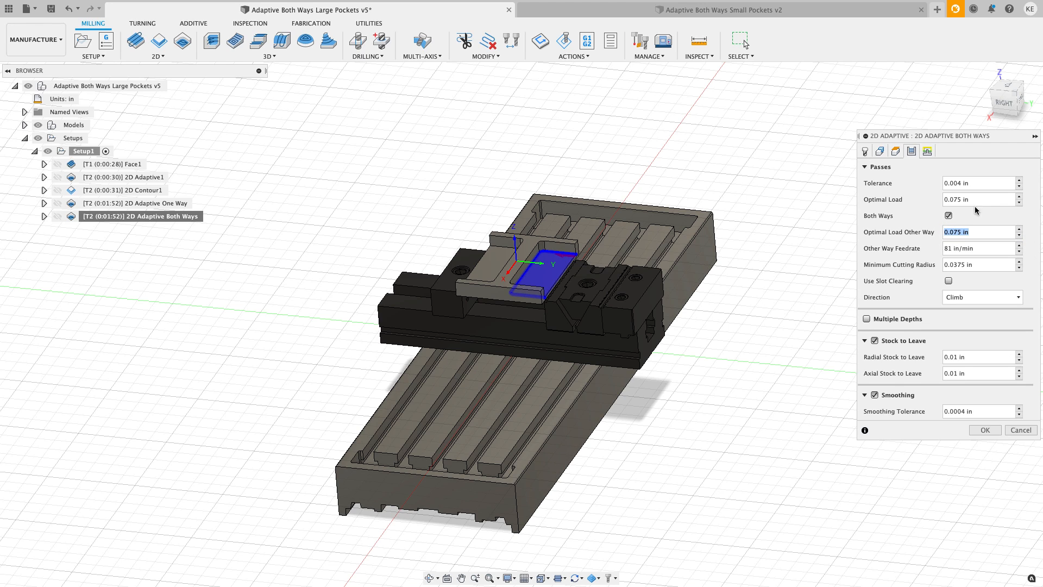
mouse_move(975, 232)
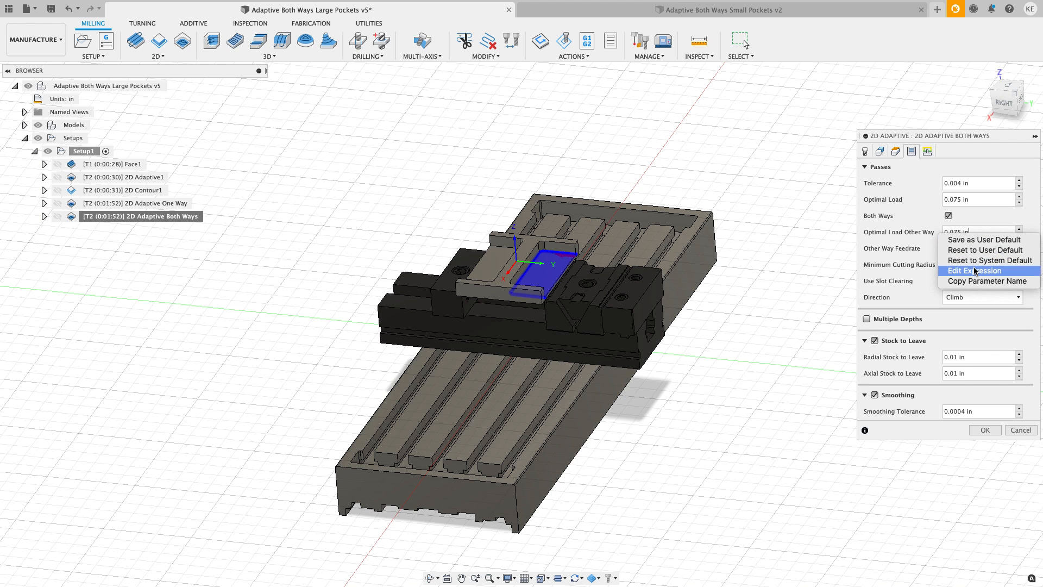
click(975, 271)
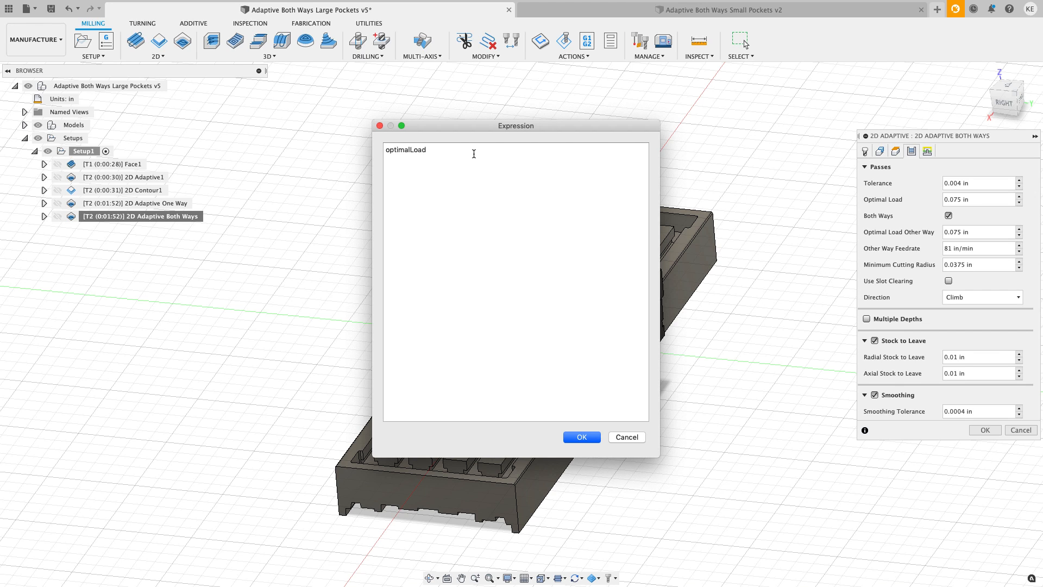
Step: Enter optimalLoad*.8 as the other-way optimal load expression, giving 0.06 in
text(*.2)
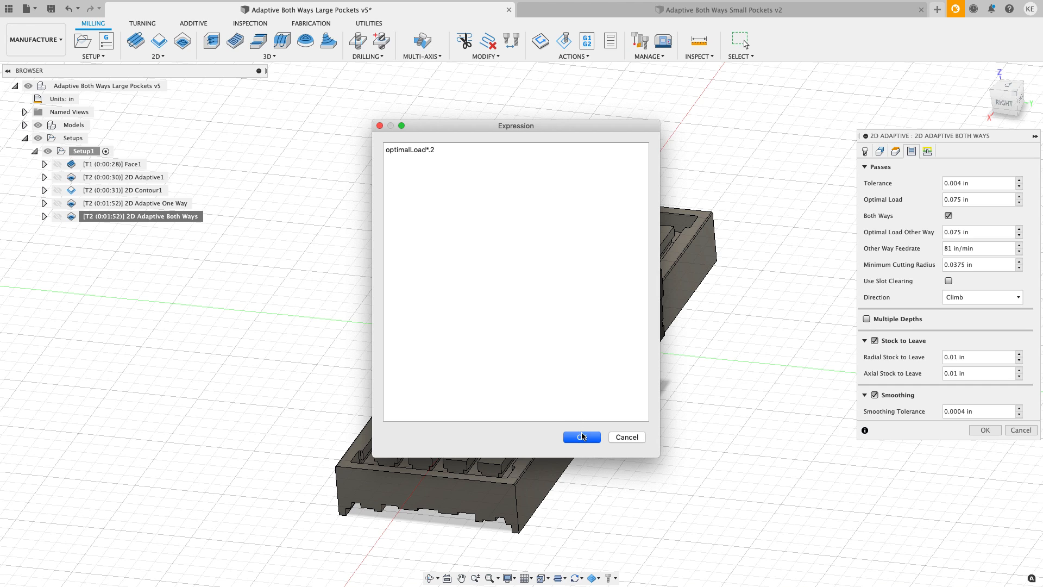
click(580, 436)
text(8)
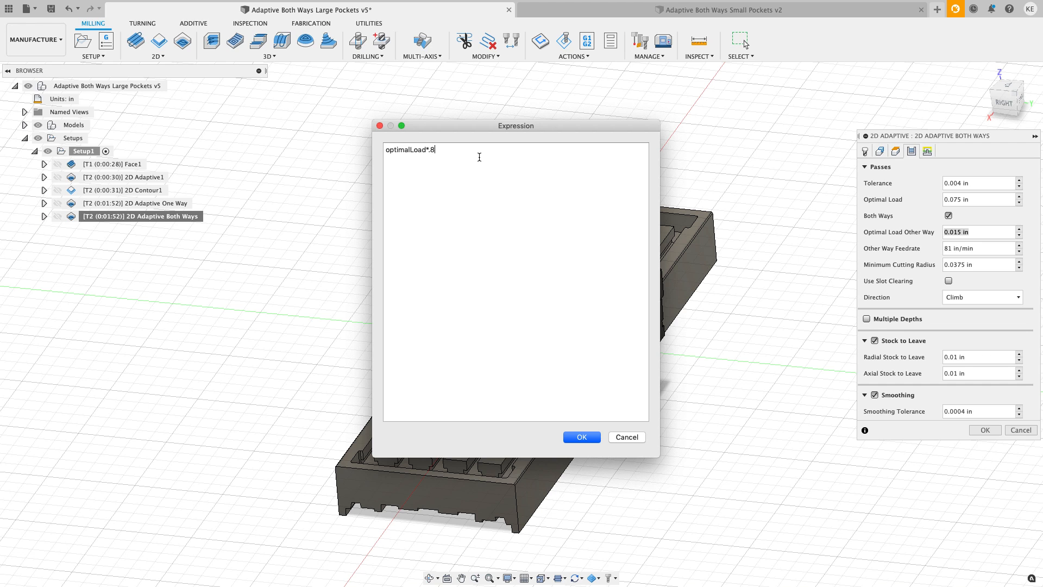
click(580, 437)
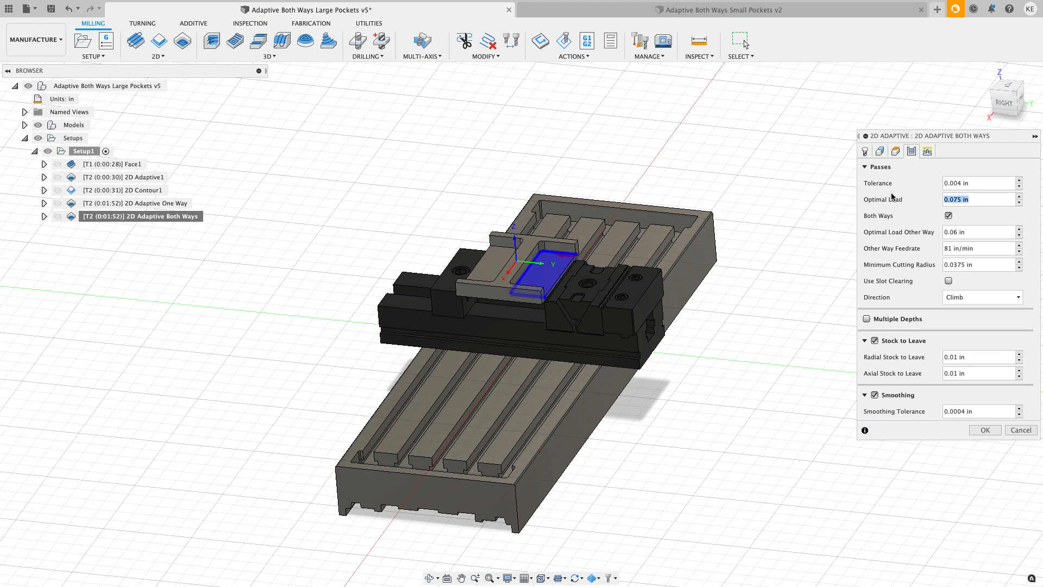
mouse_move(978, 231)
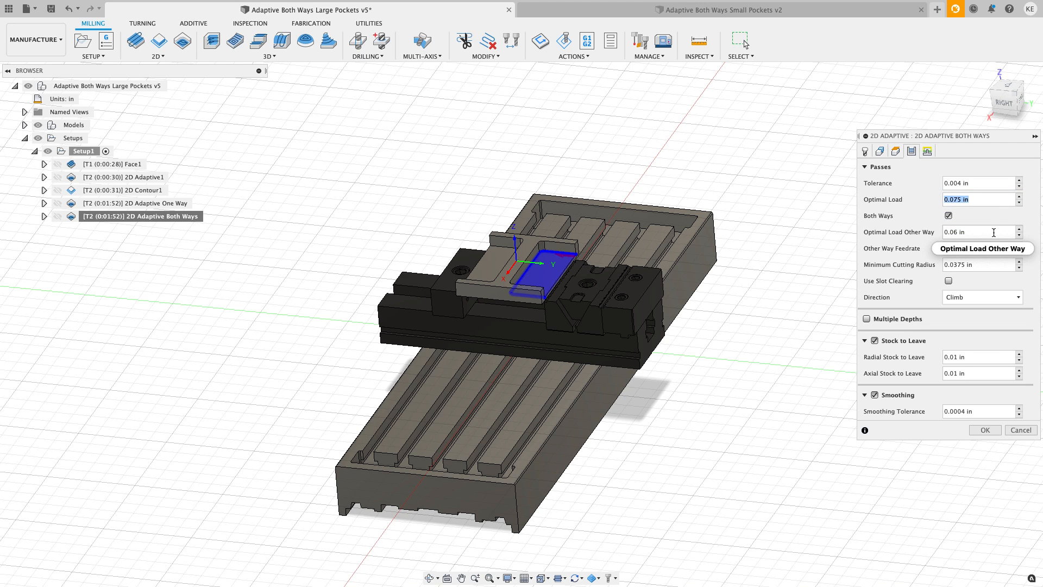
Step: Check the both-ways adaptive feedrate and linking settings, then accept the operation
click(978, 231)
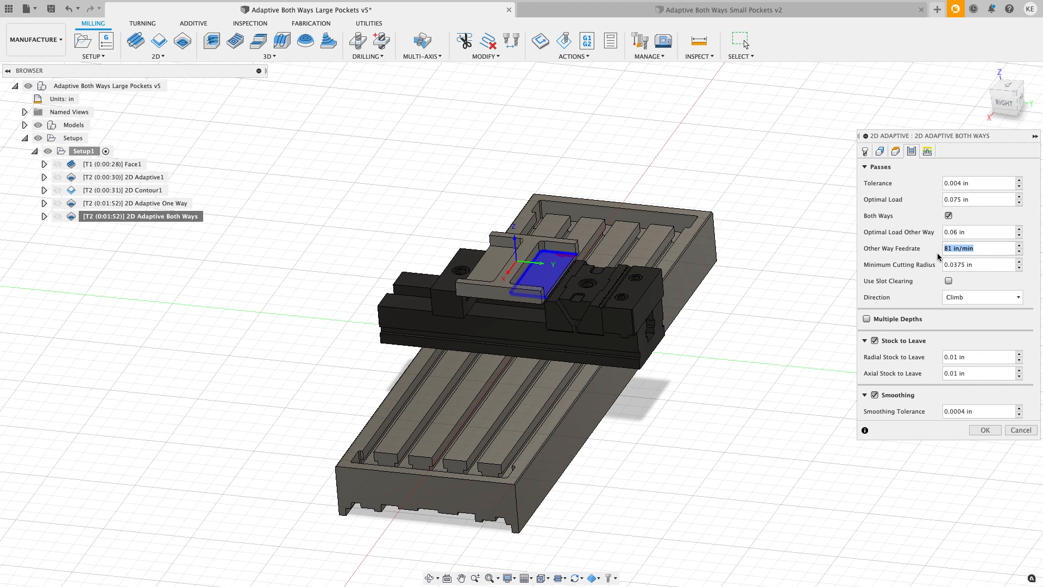
mouse_move(920, 273)
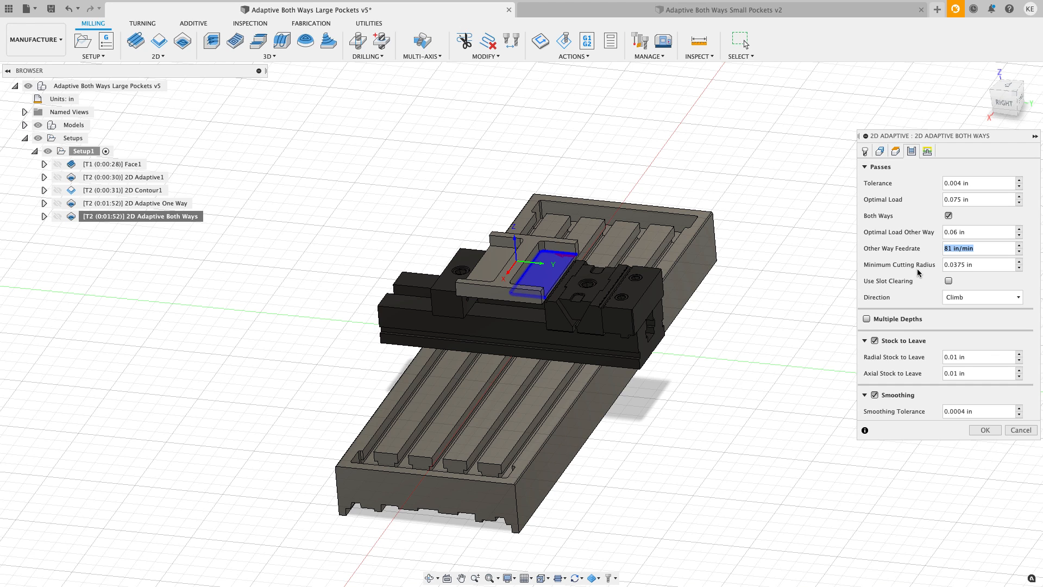
mouse_move(927, 151)
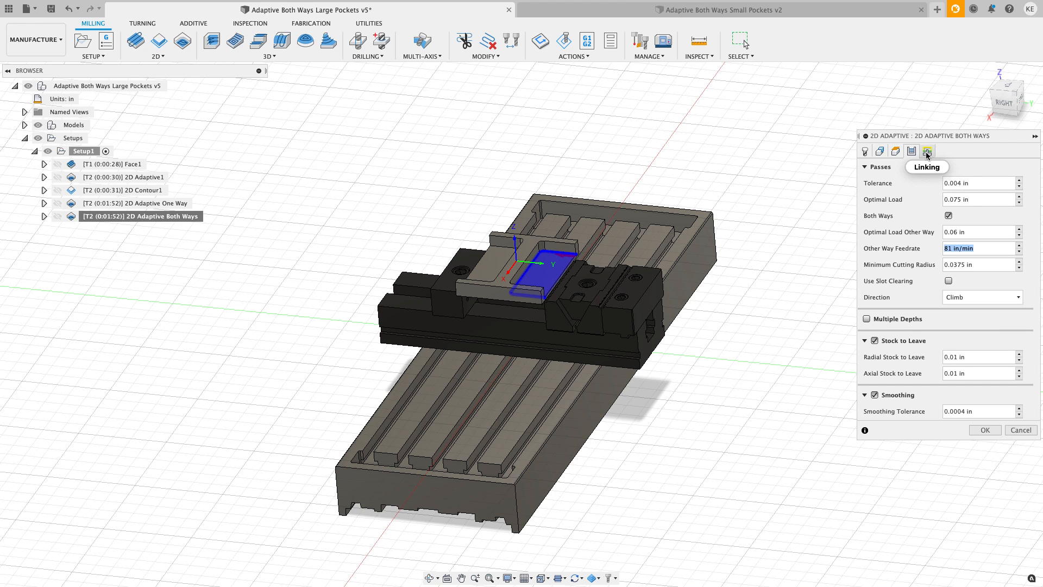
click(927, 151)
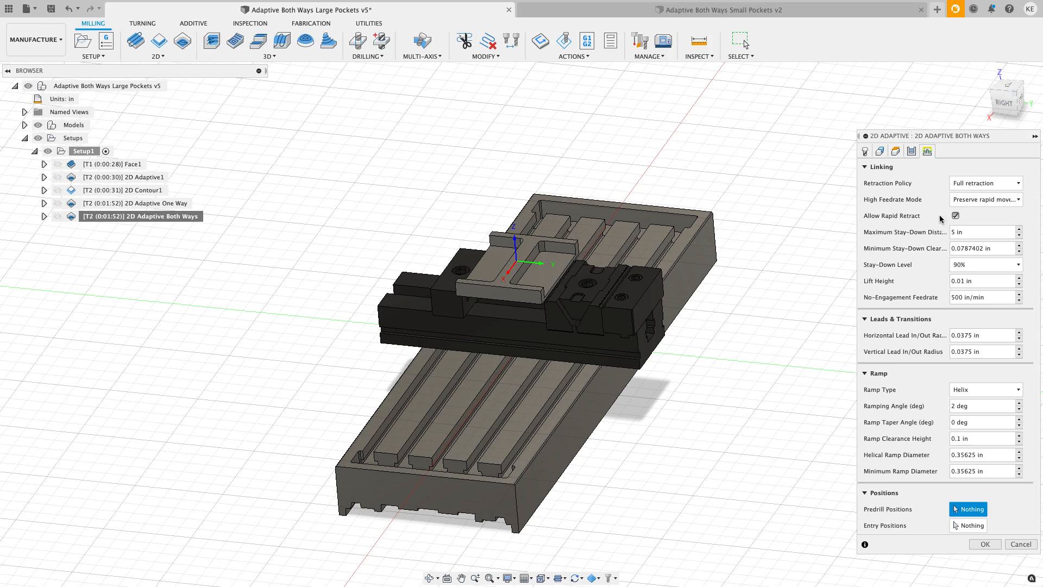
click(984, 543)
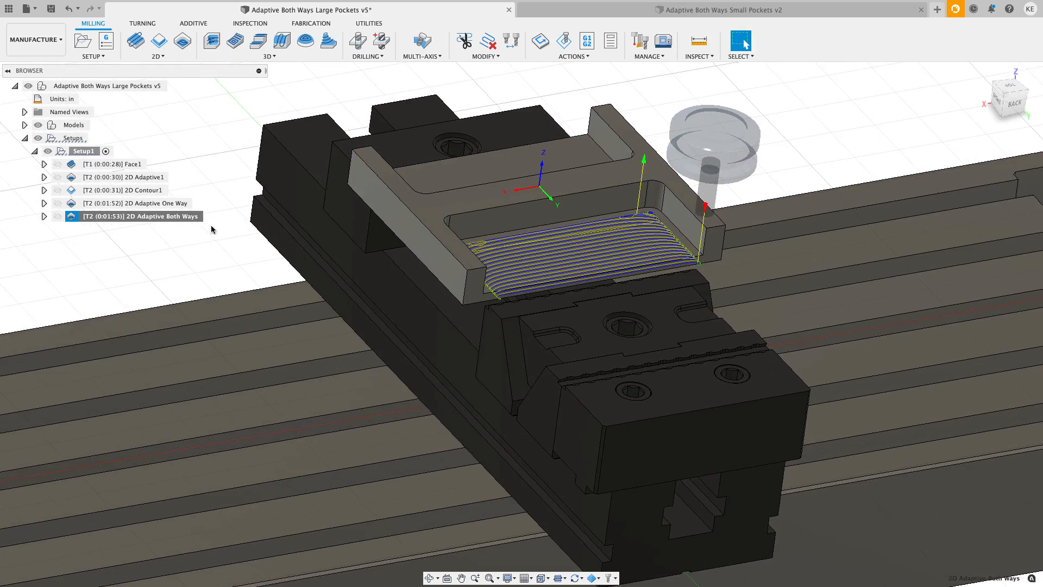
mouse_move(563, 41)
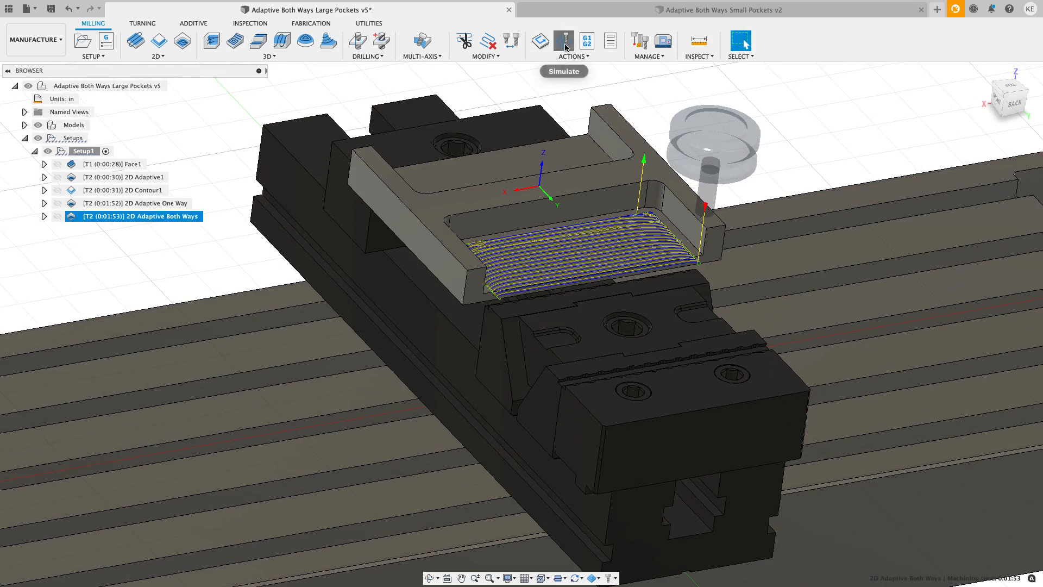
Step: Simulate the whole setup in Tail display mode, play material removal, then close
click(563, 39)
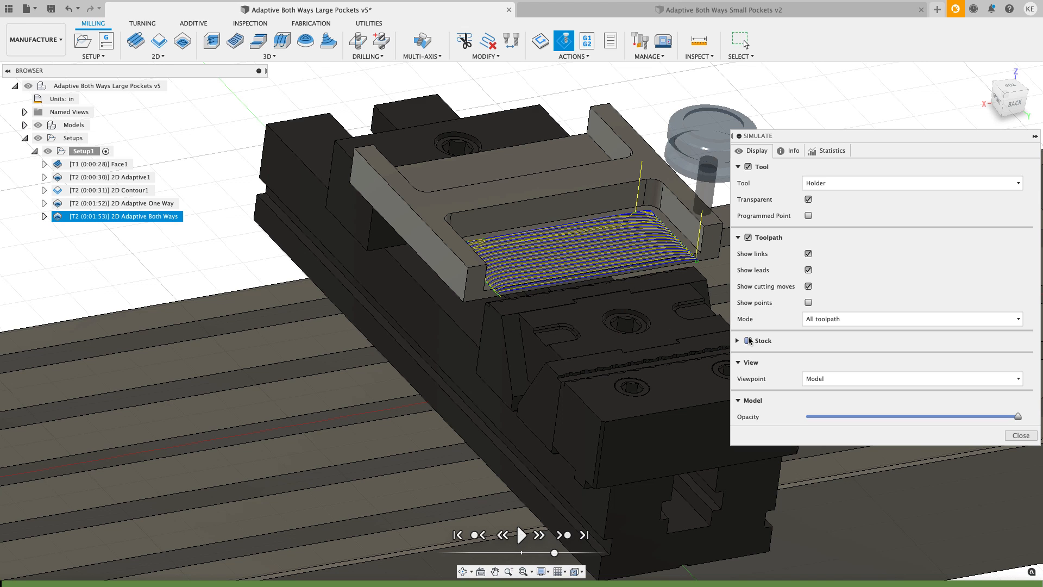
click(1020, 435)
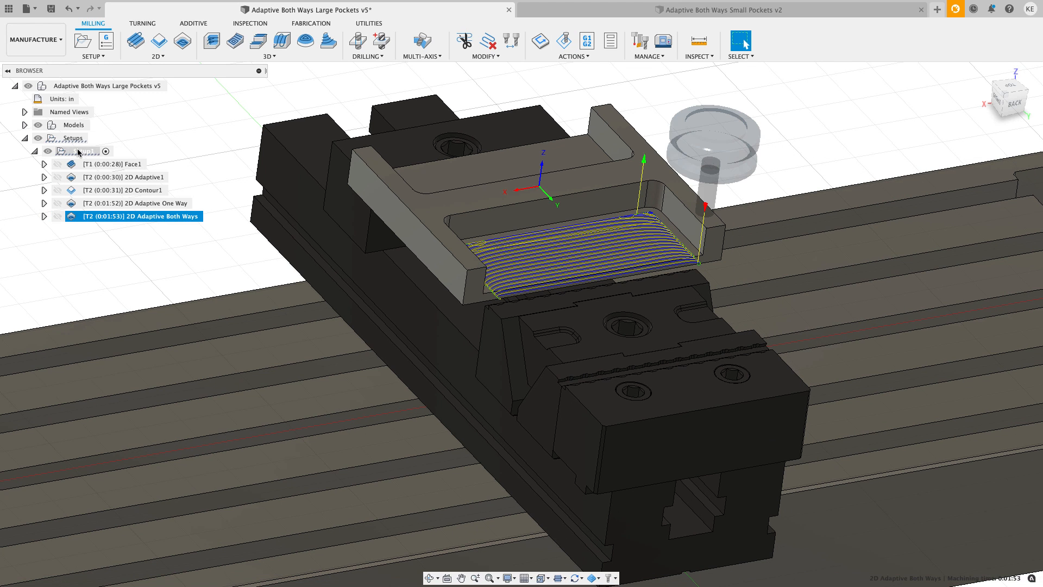
click(563, 41)
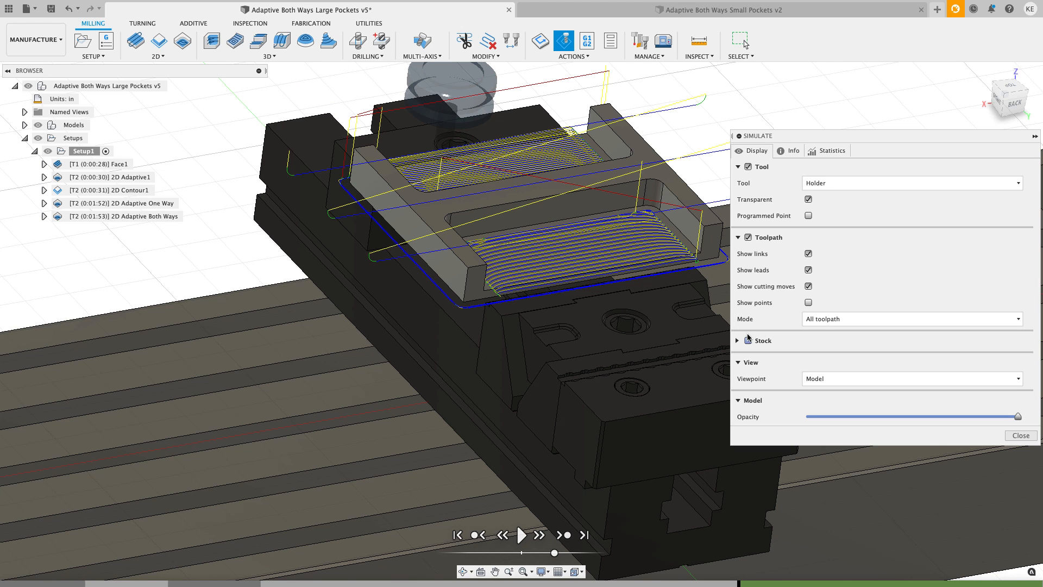
click(911, 319)
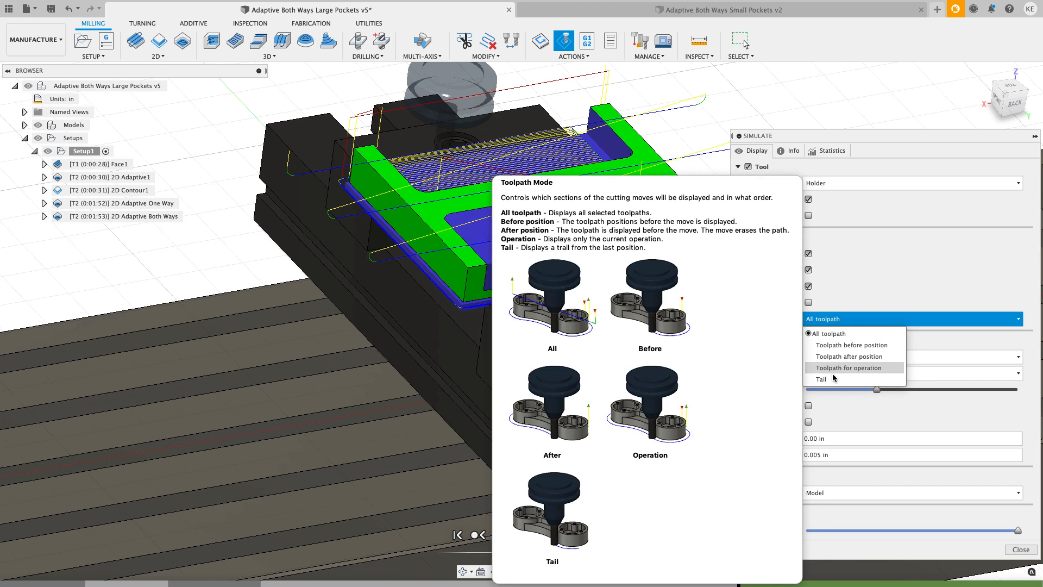
click(821, 378)
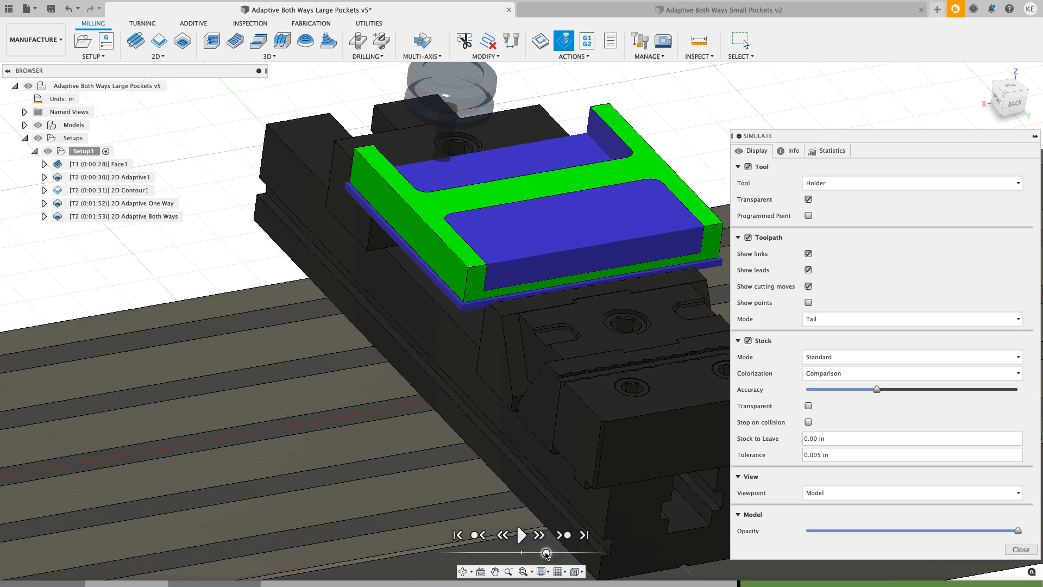
mouse_move(512, 528)
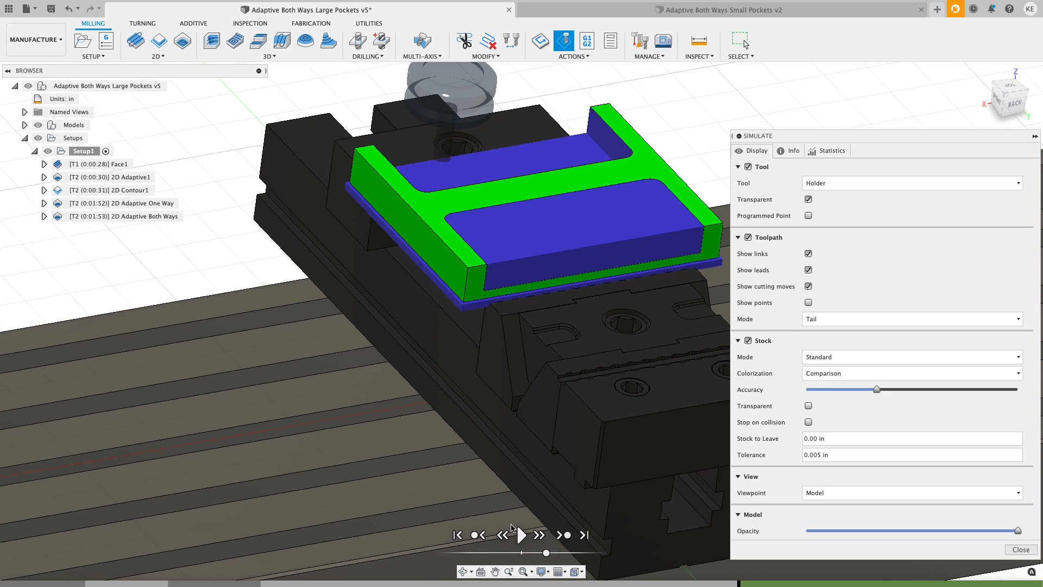
click(522, 535)
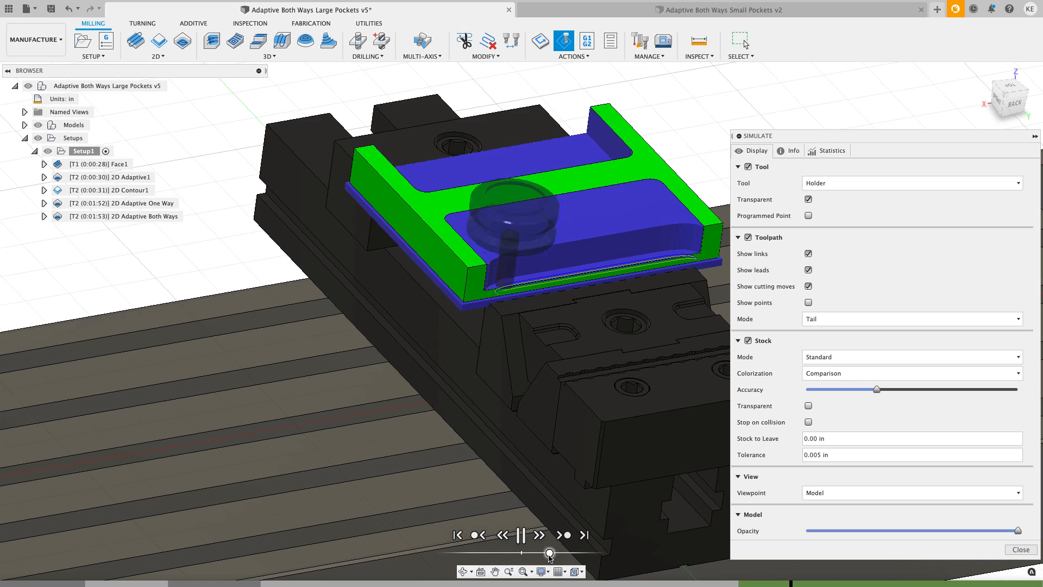
click(1020, 550)
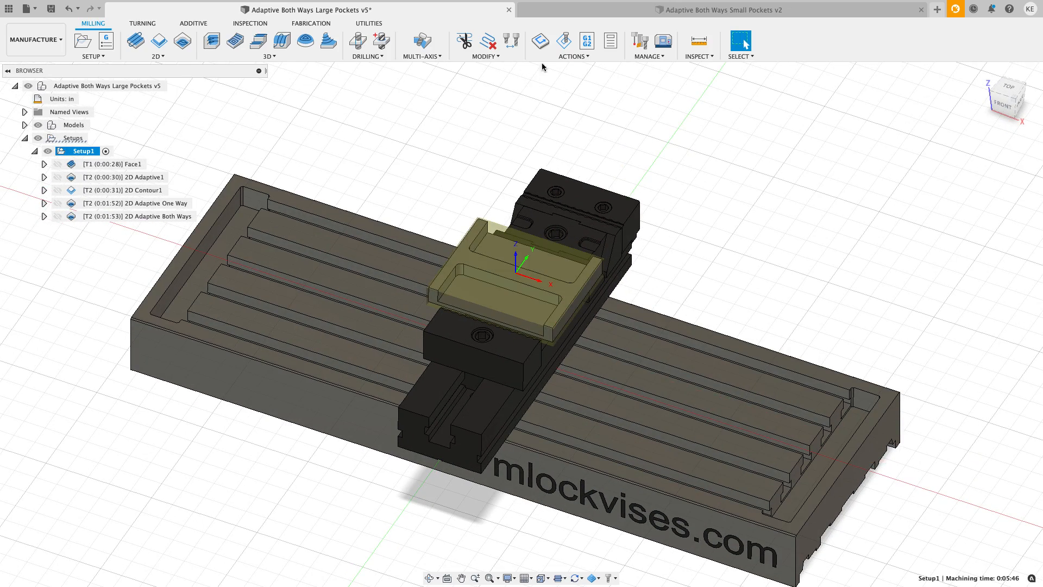
Step: Play the material-removal simulation starting from the facing operation
click(563, 40)
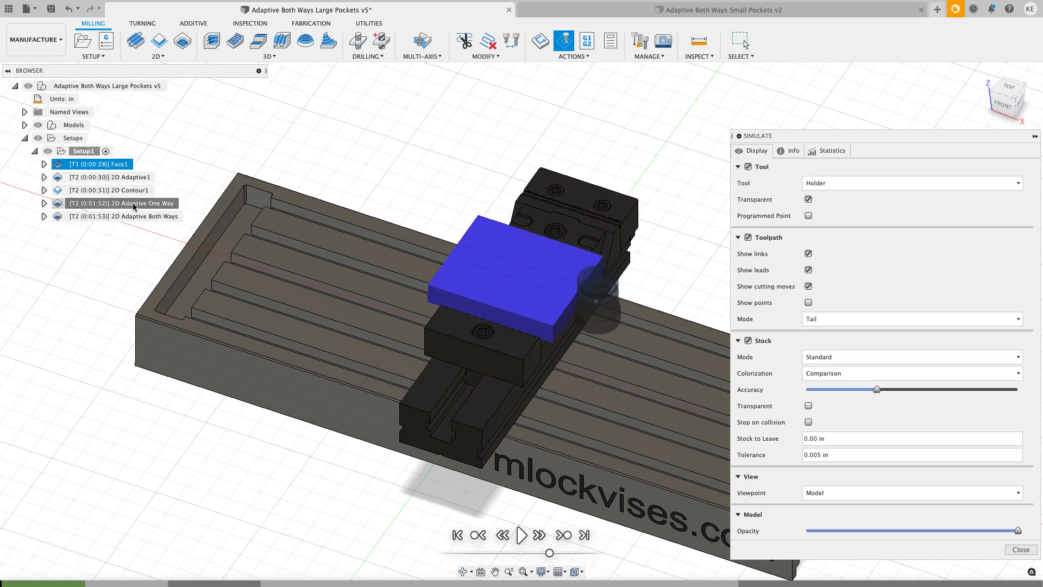
click(522, 534)
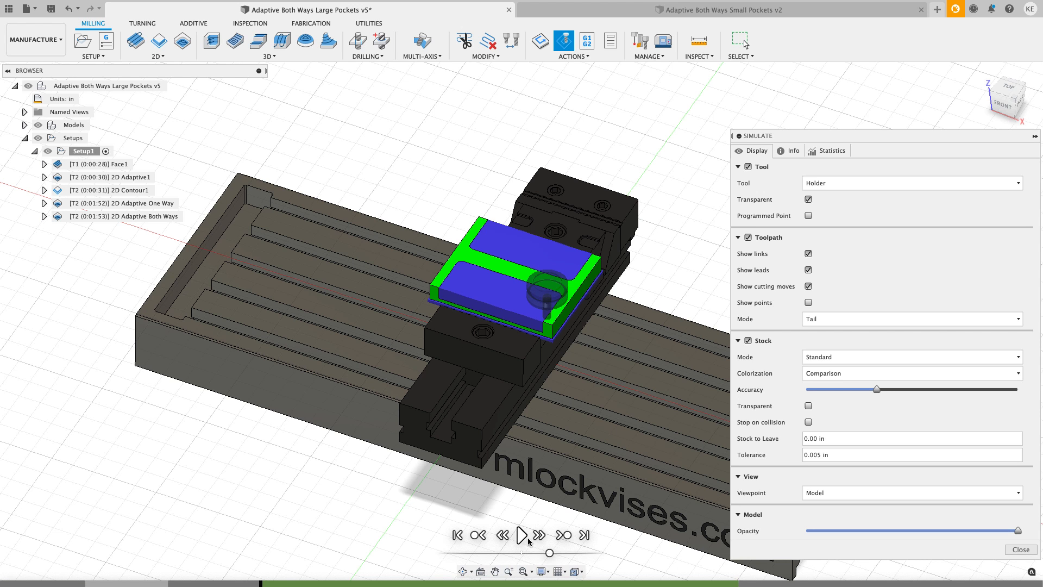
click(523, 535)
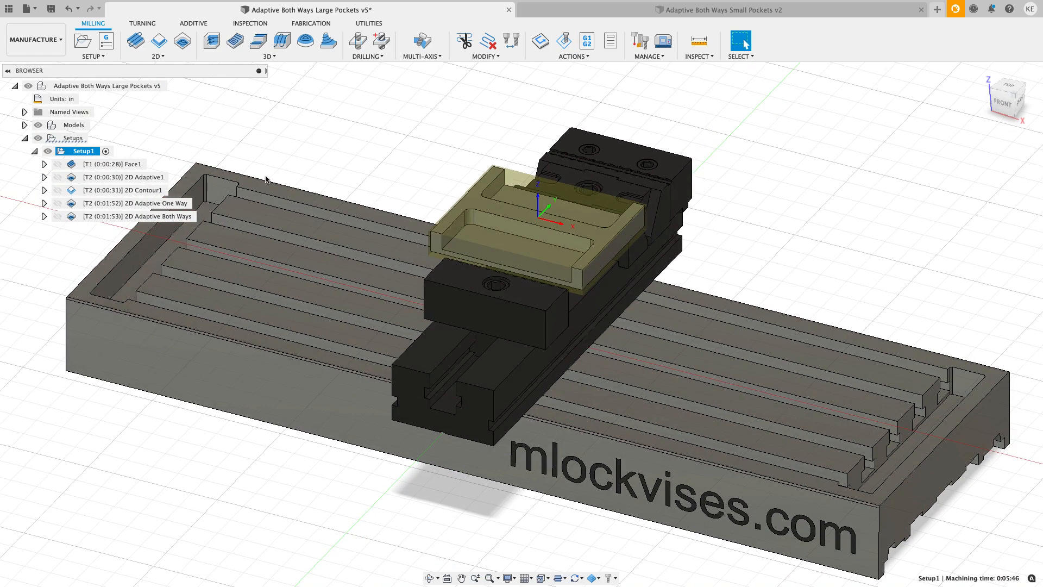
Step: Preview the Both Ways and One Way adaptive toolpaths in turn, then clear the selection
click(140, 216)
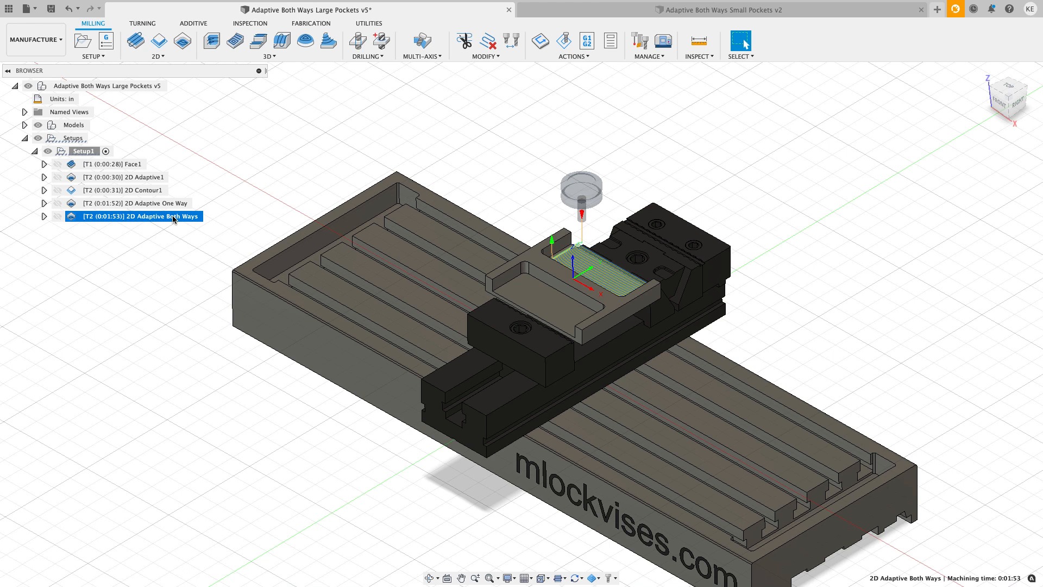
click(142, 203)
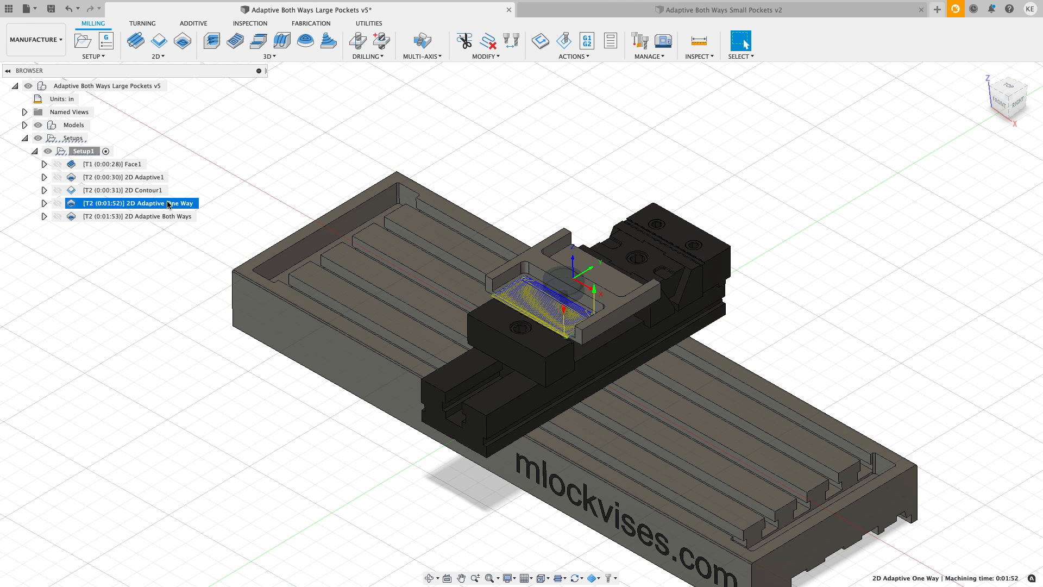
mouse_move(165, 217)
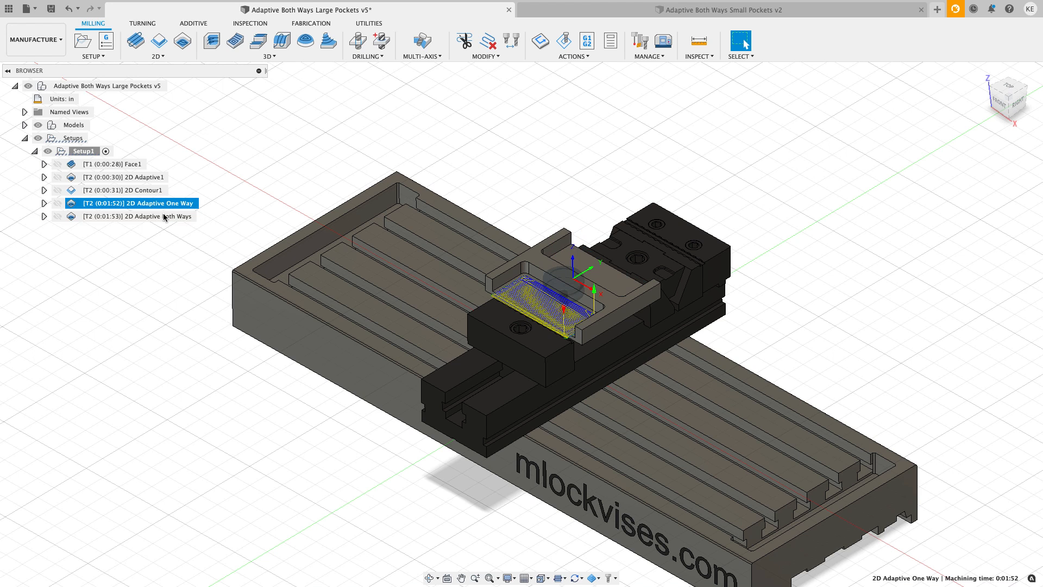
mouse_move(164, 211)
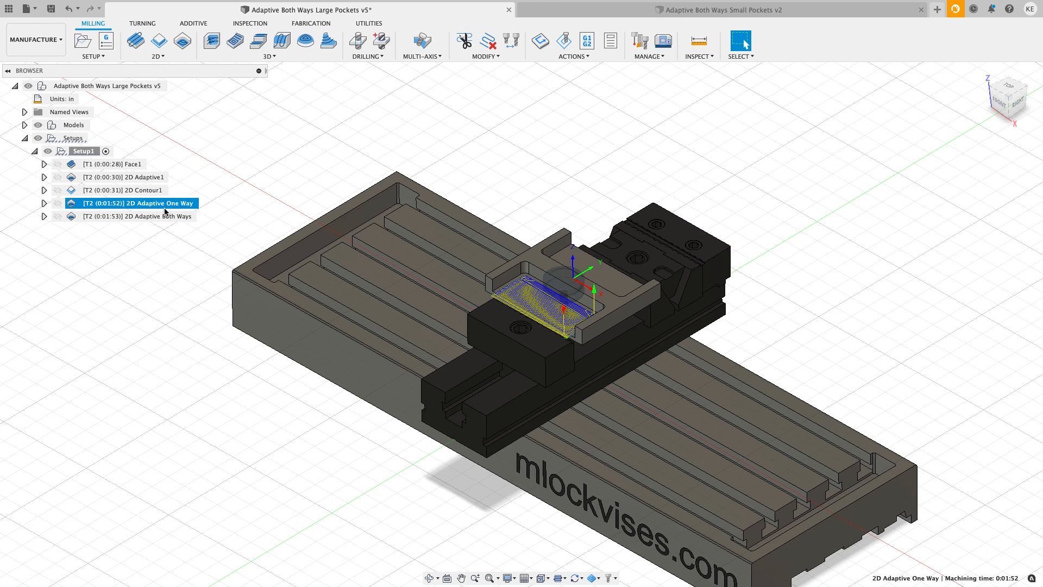
click(130, 203)
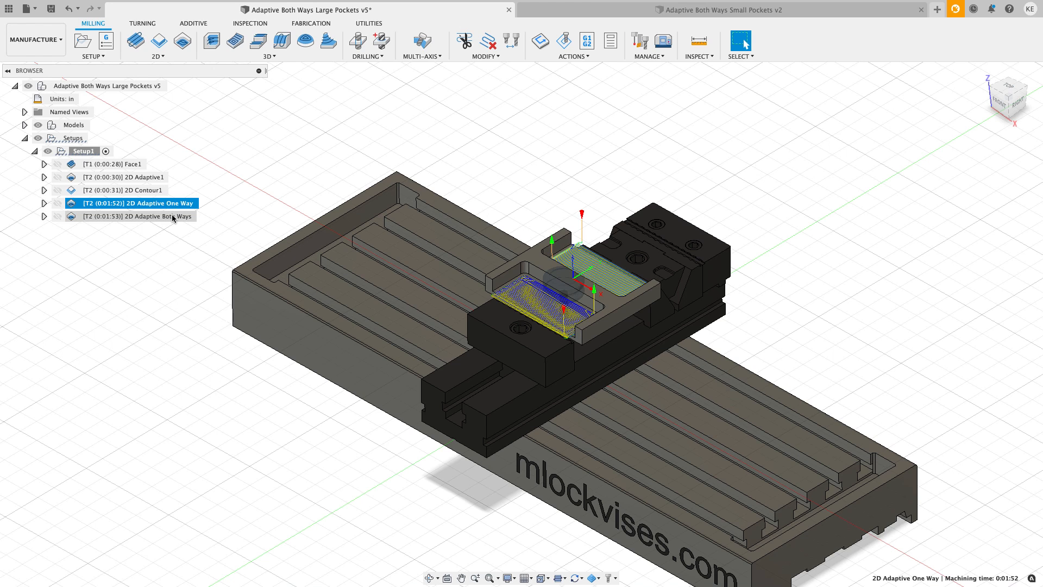
click(141, 216)
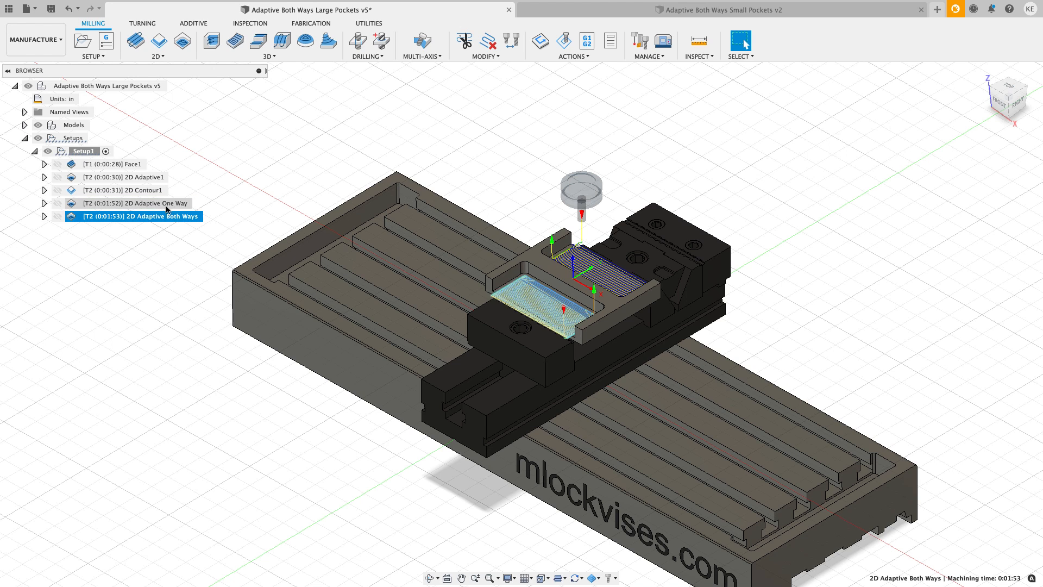
click(133, 215)
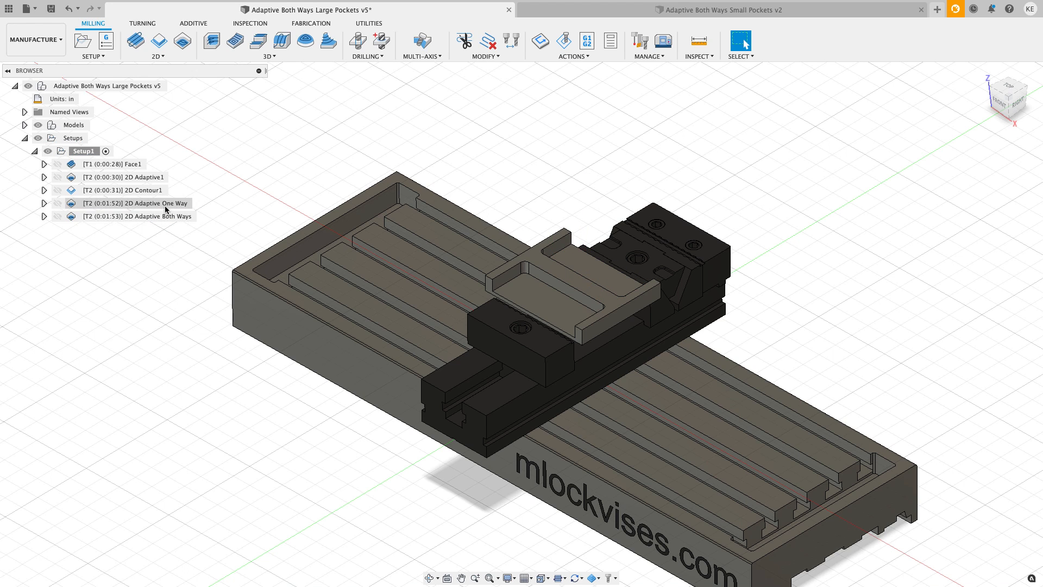
mouse_move(291, 176)
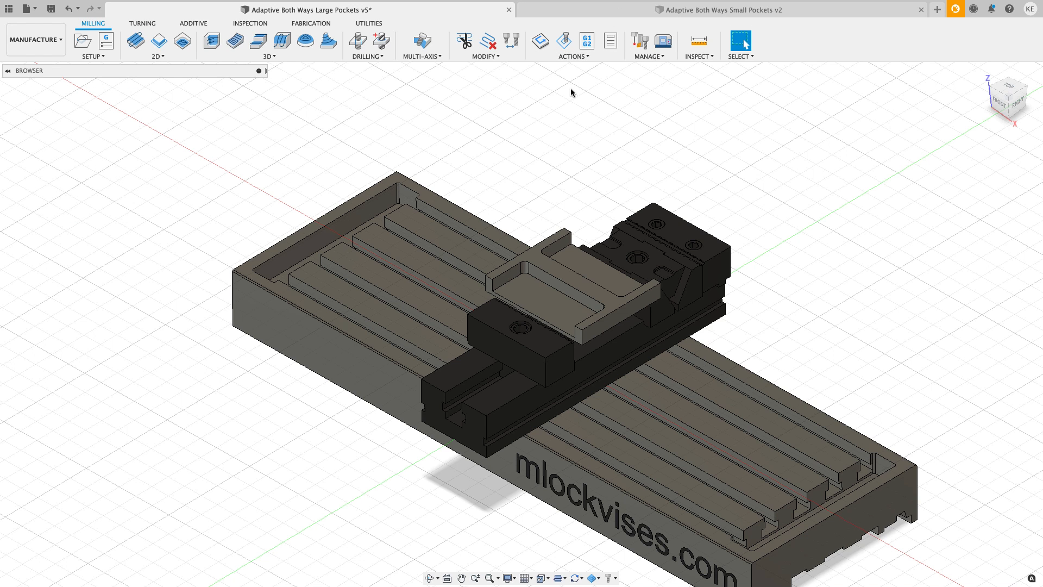
Step: In the Small Pockets document, preview the 1/2", 3/4" and 1" width toolpaths
click(720, 9)
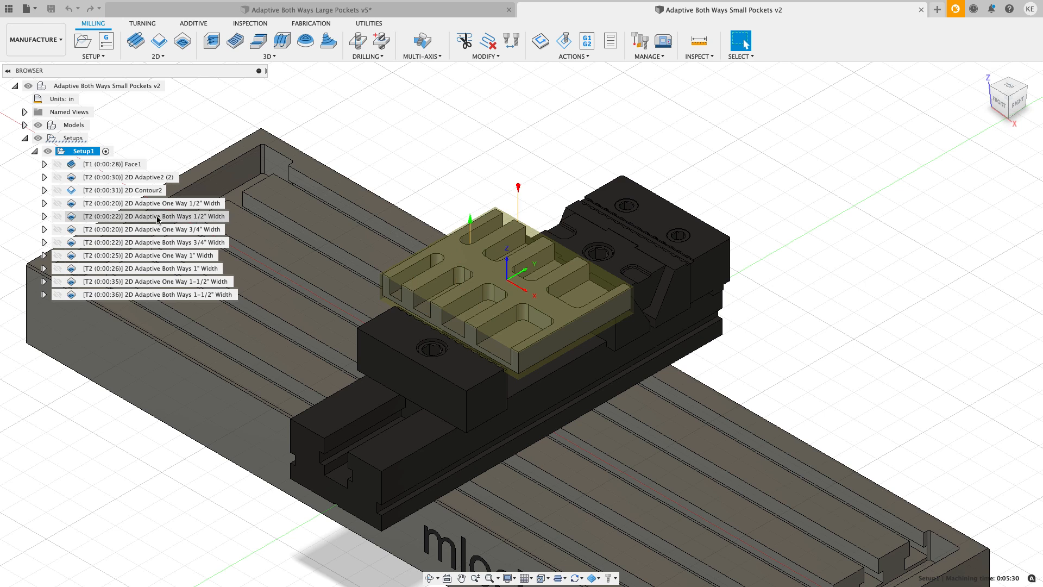
click(153, 203)
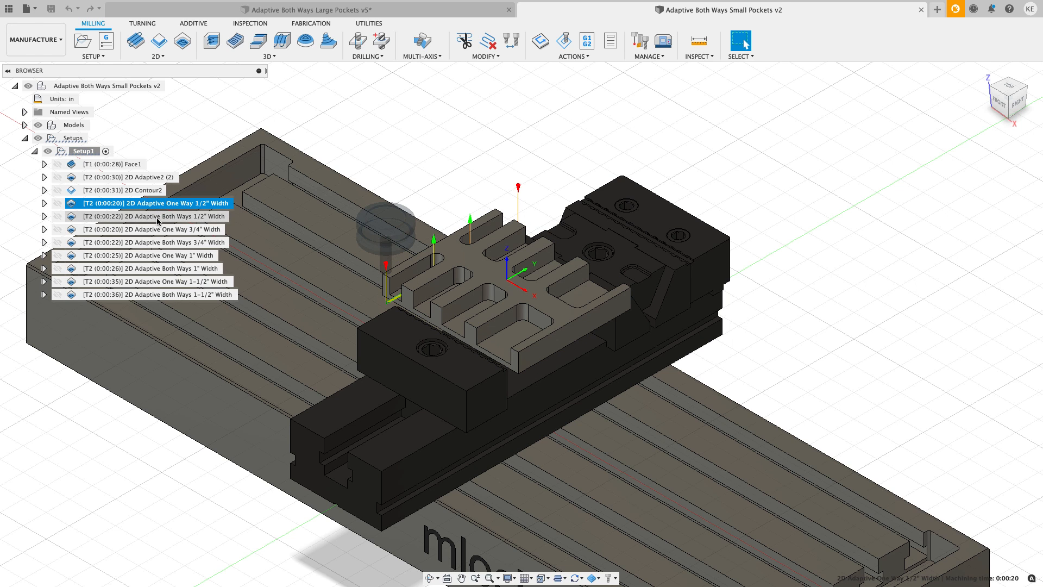
click(153, 215)
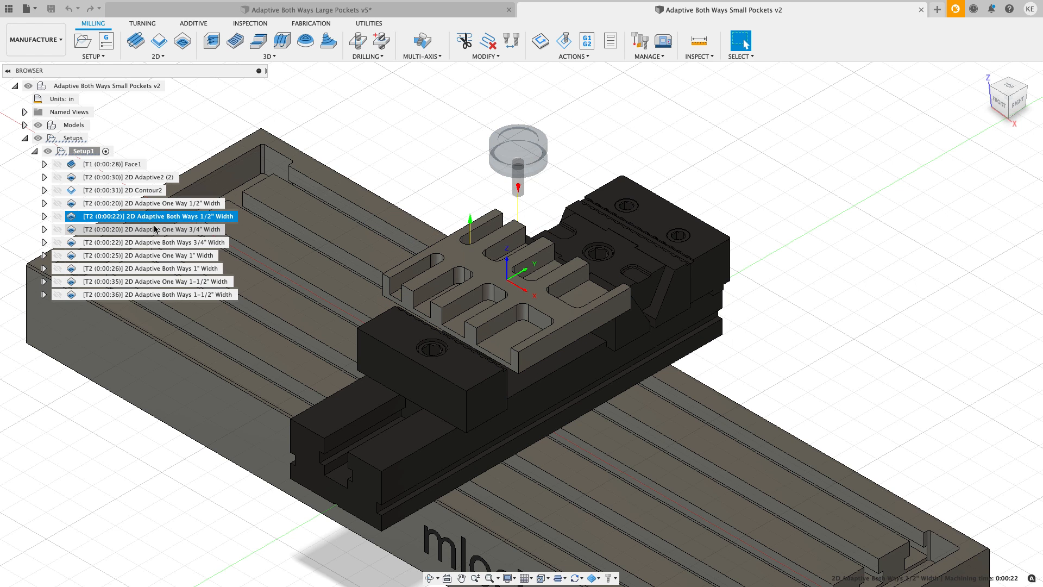
click(156, 241)
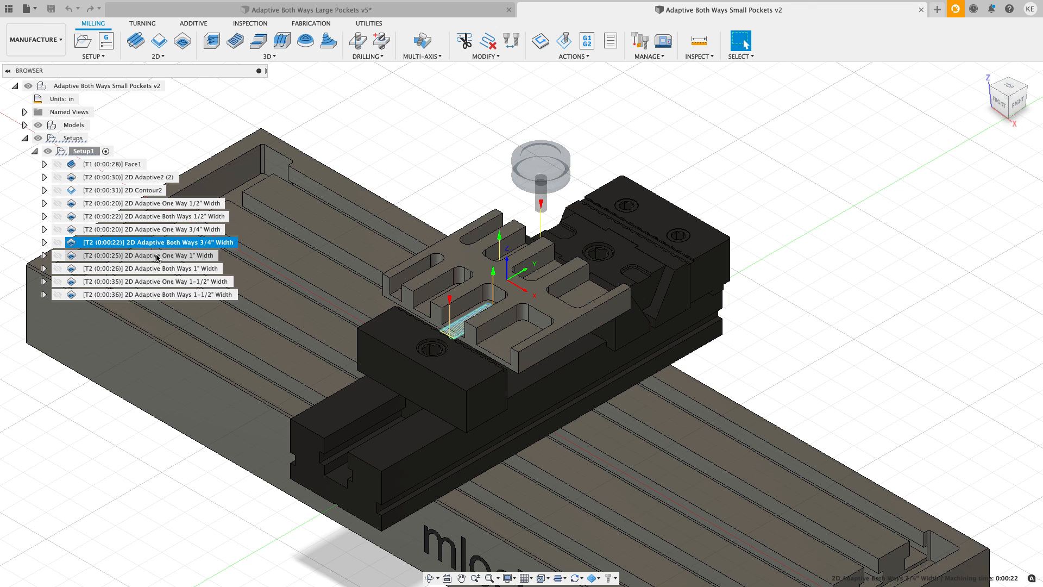
click(153, 268)
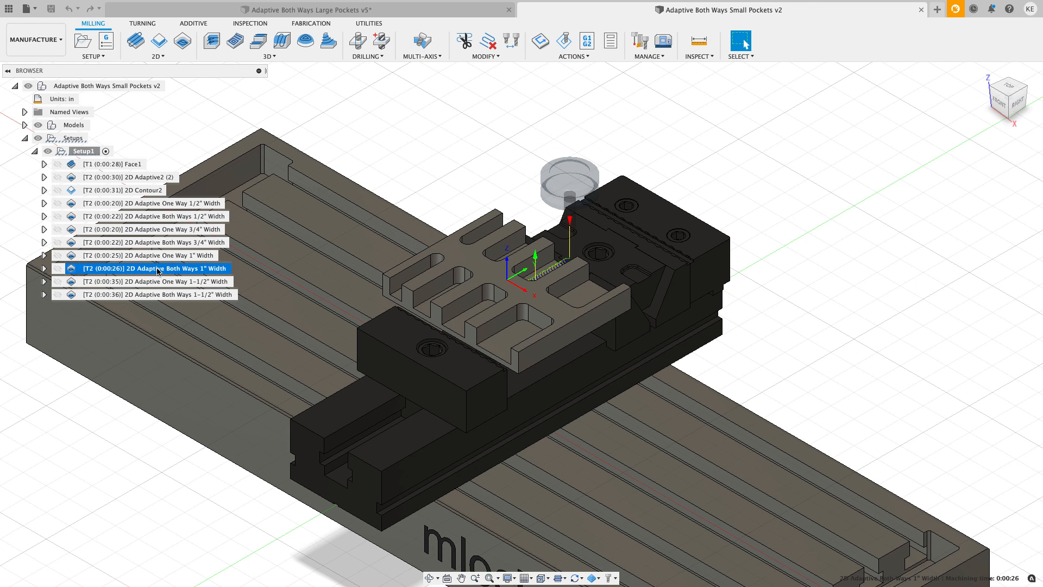
click(153, 294)
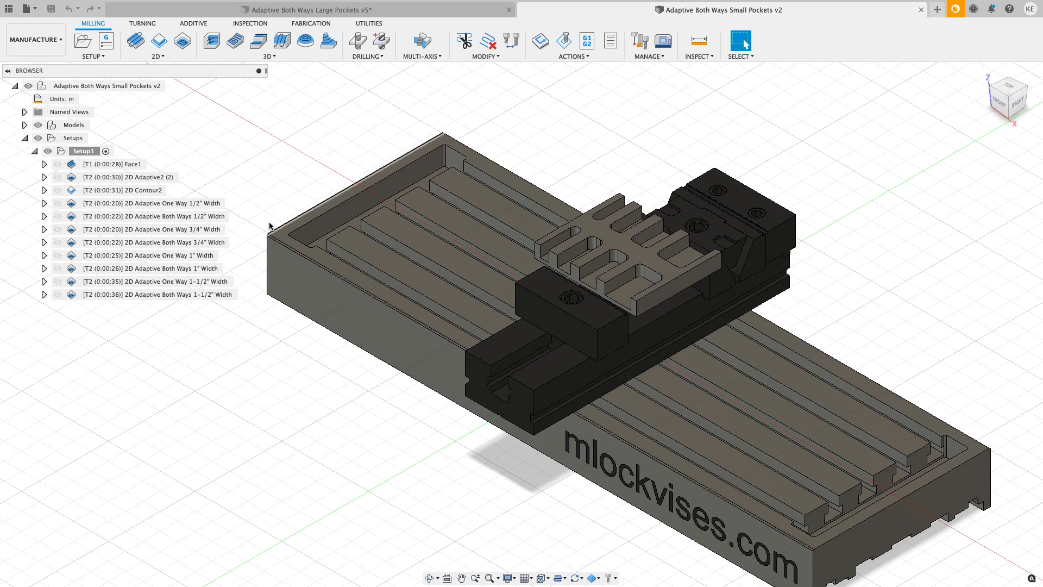
Step: Combine One Way and Both Ways 1/2" times, then preview One Way 3/4" and 1"
click(153, 203)
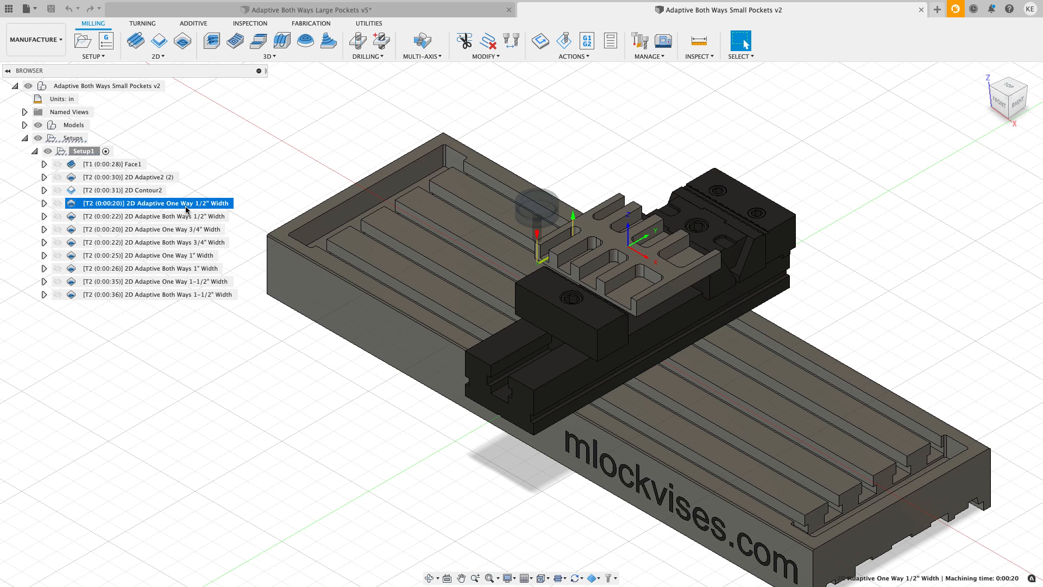
click(153, 216)
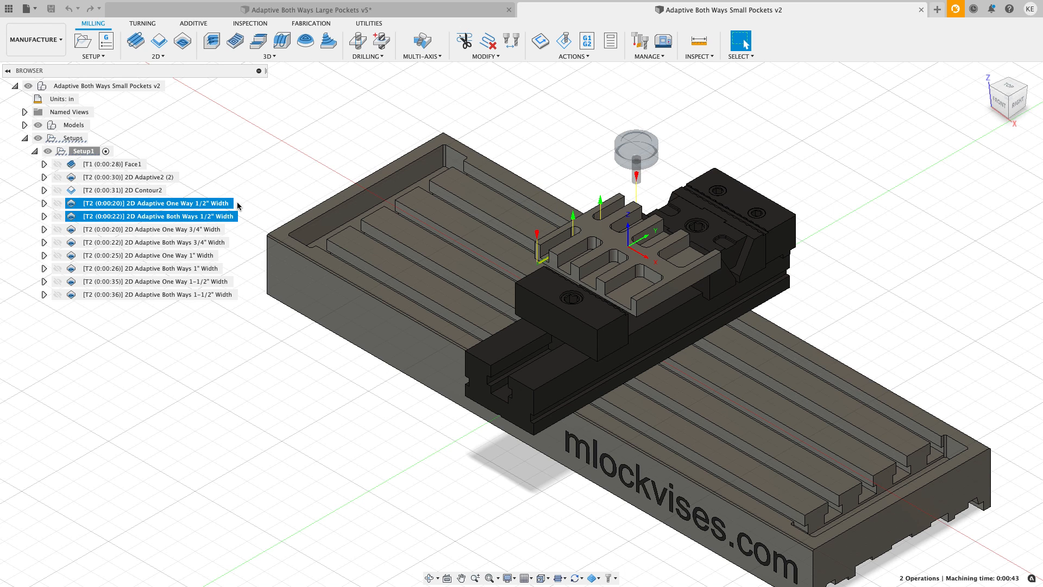
click(153, 229)
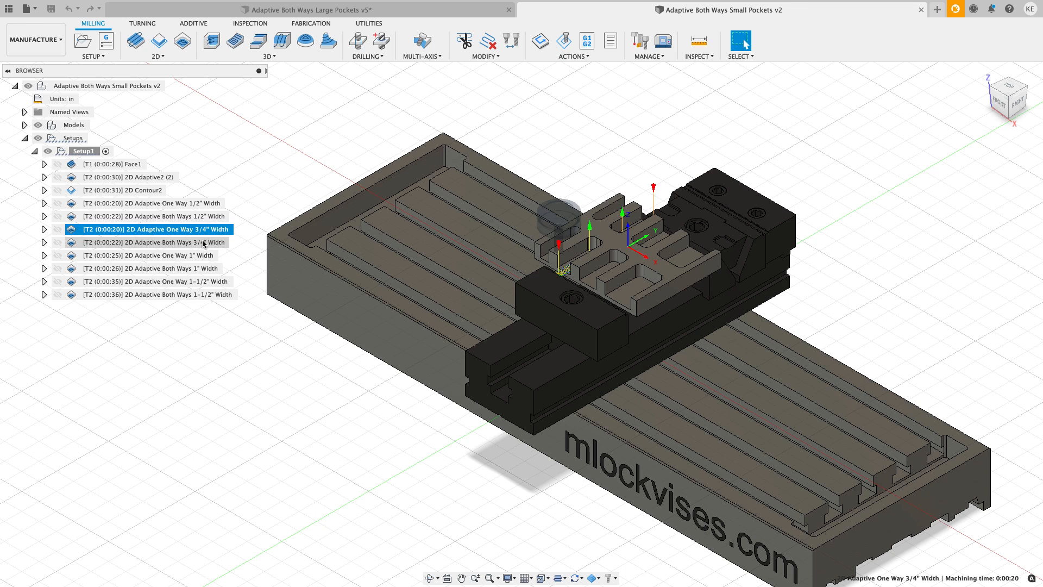
click(151, 254)
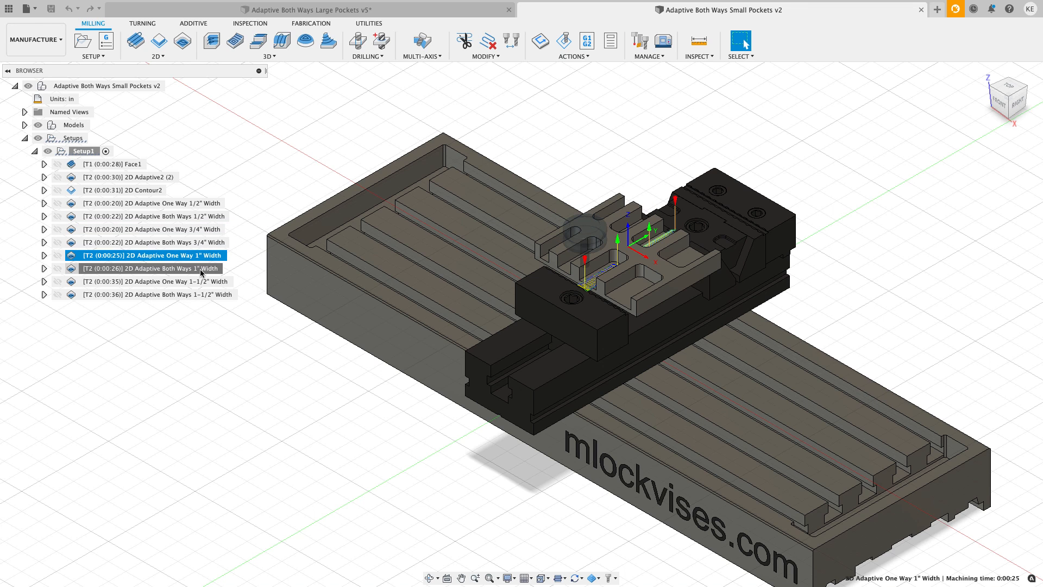
click(153, 268)
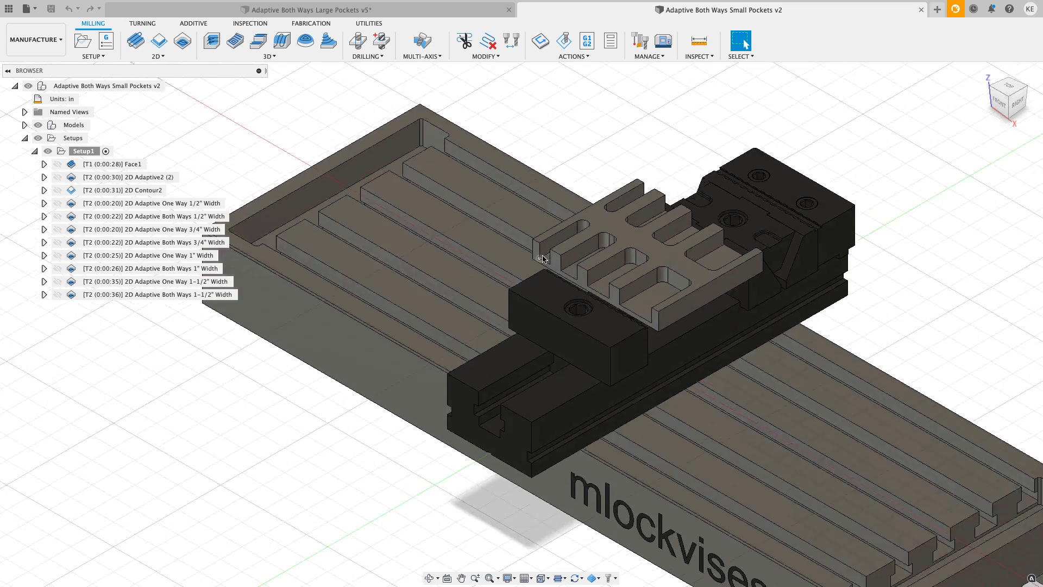
Step: Zoom in on the part, then preview the One Way 1" and 1-1/2" Width toolpaths
scroll(up, 3)
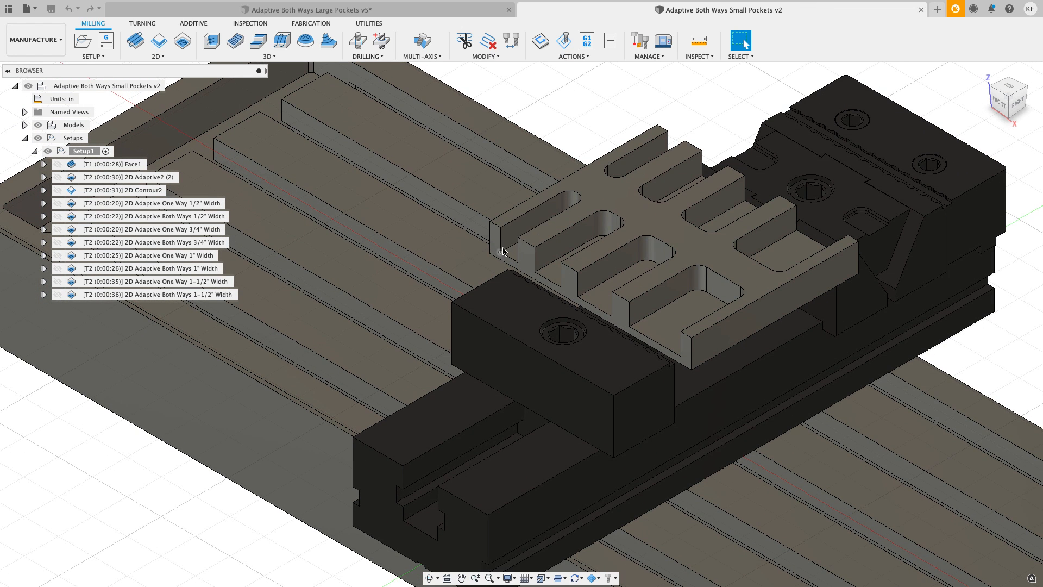
scroll(up, 3)
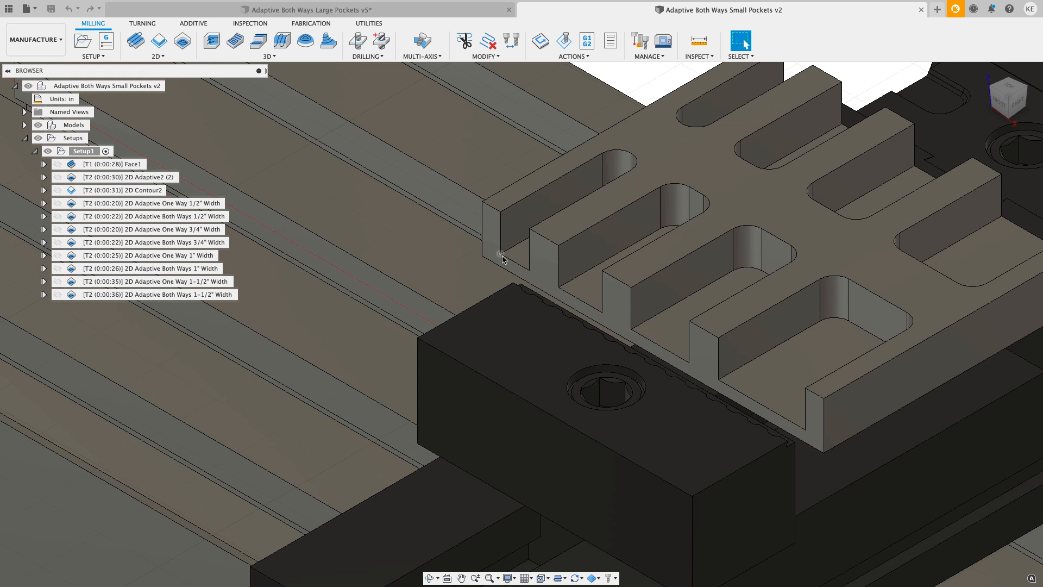
mouse_move(531, 273)
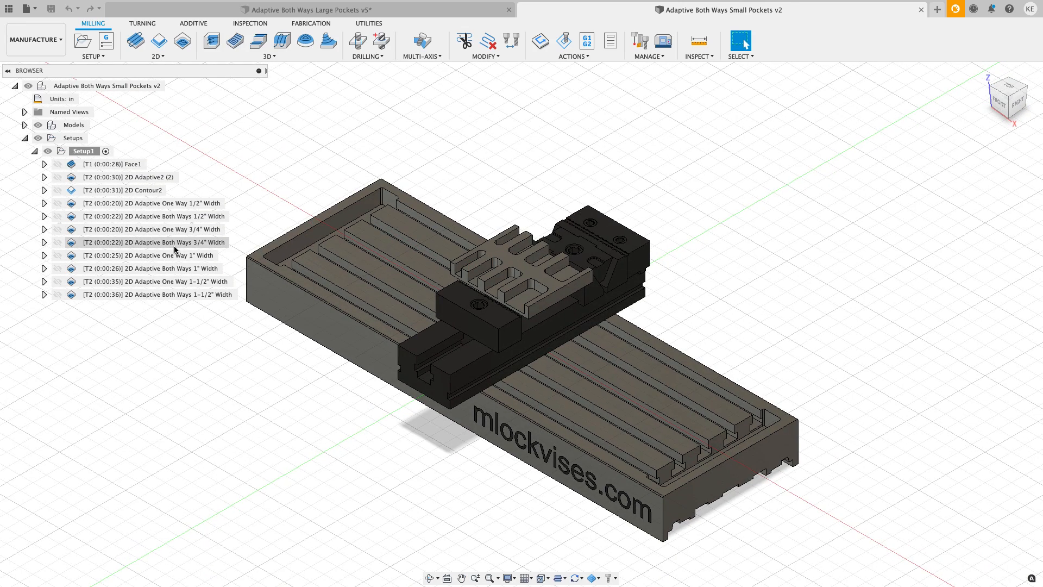
click(151, 255)
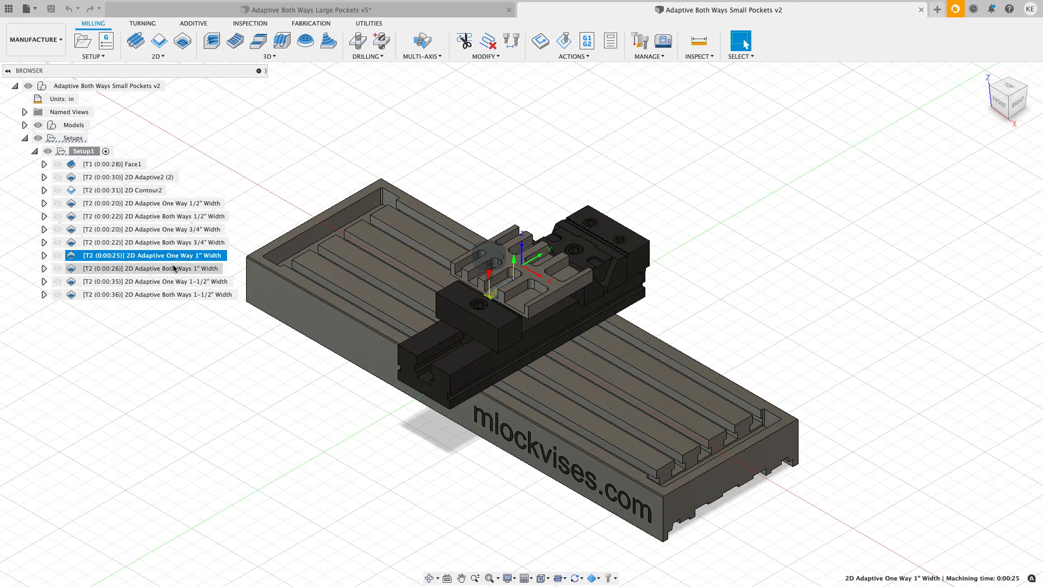
click(155, 281)
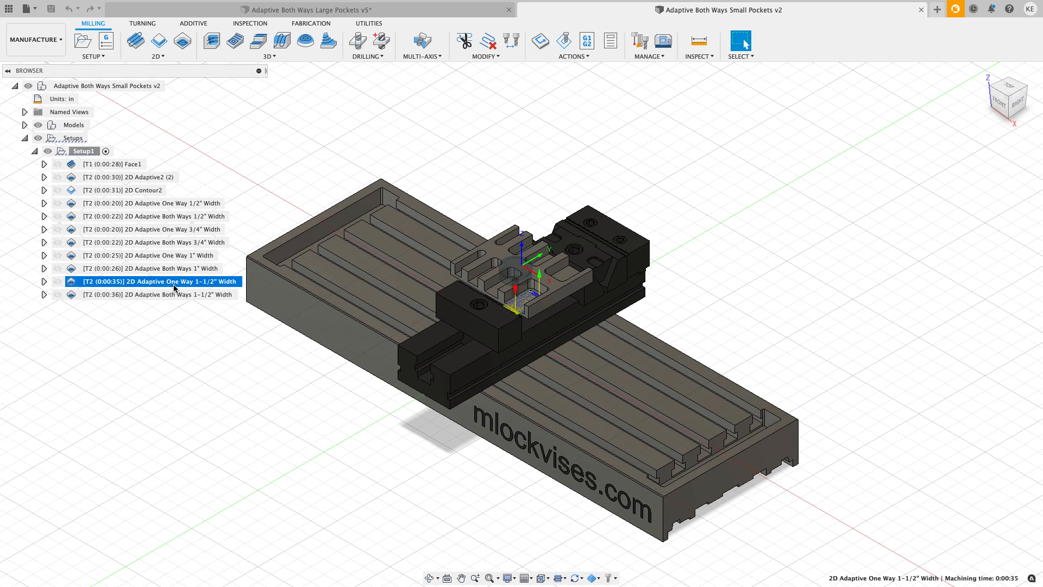